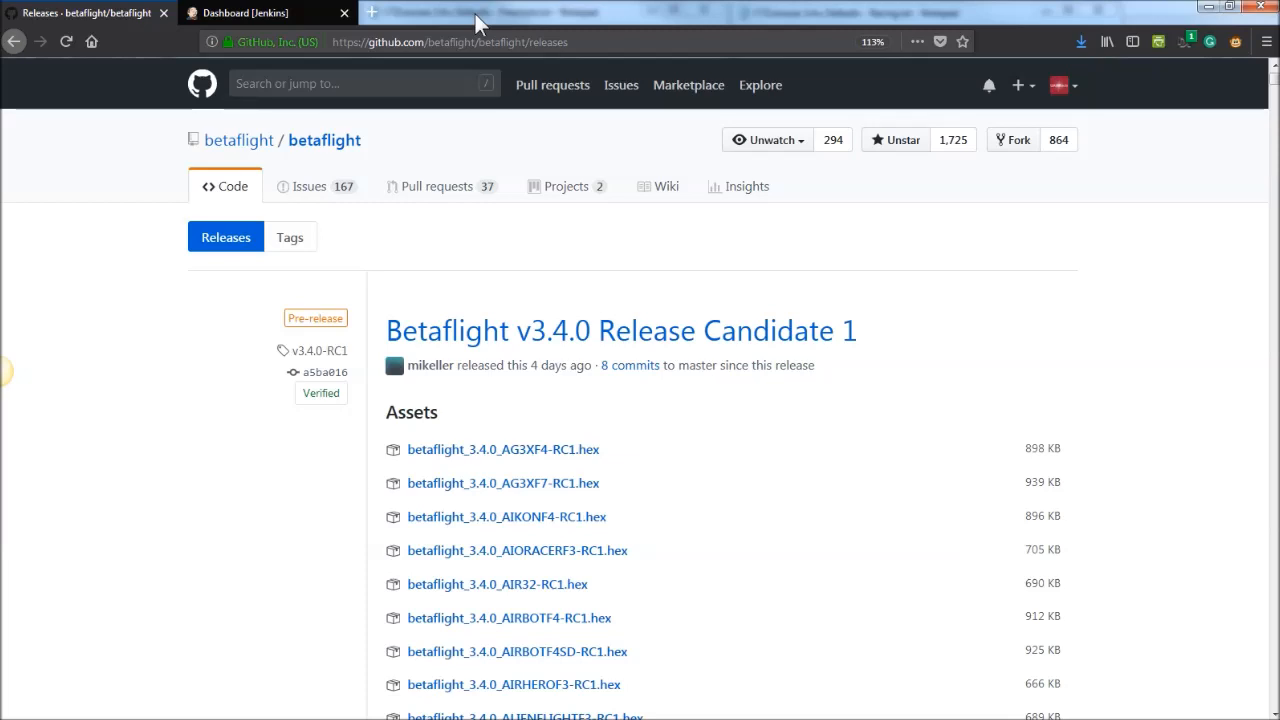
# - Switch from the Betaflight v3.4.0 RC1 release page to the Jenkins build dashboard
pyautogui.click(240, 12)
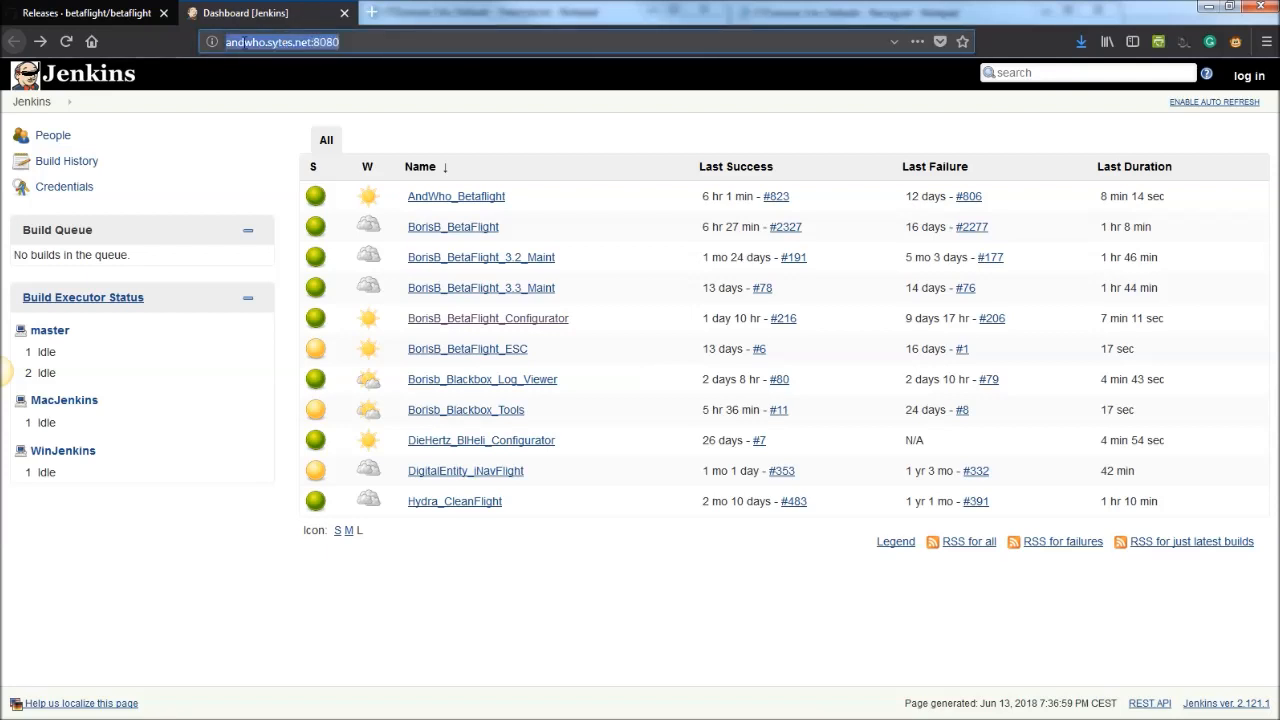
pyautogui.moveTo(604, 552)
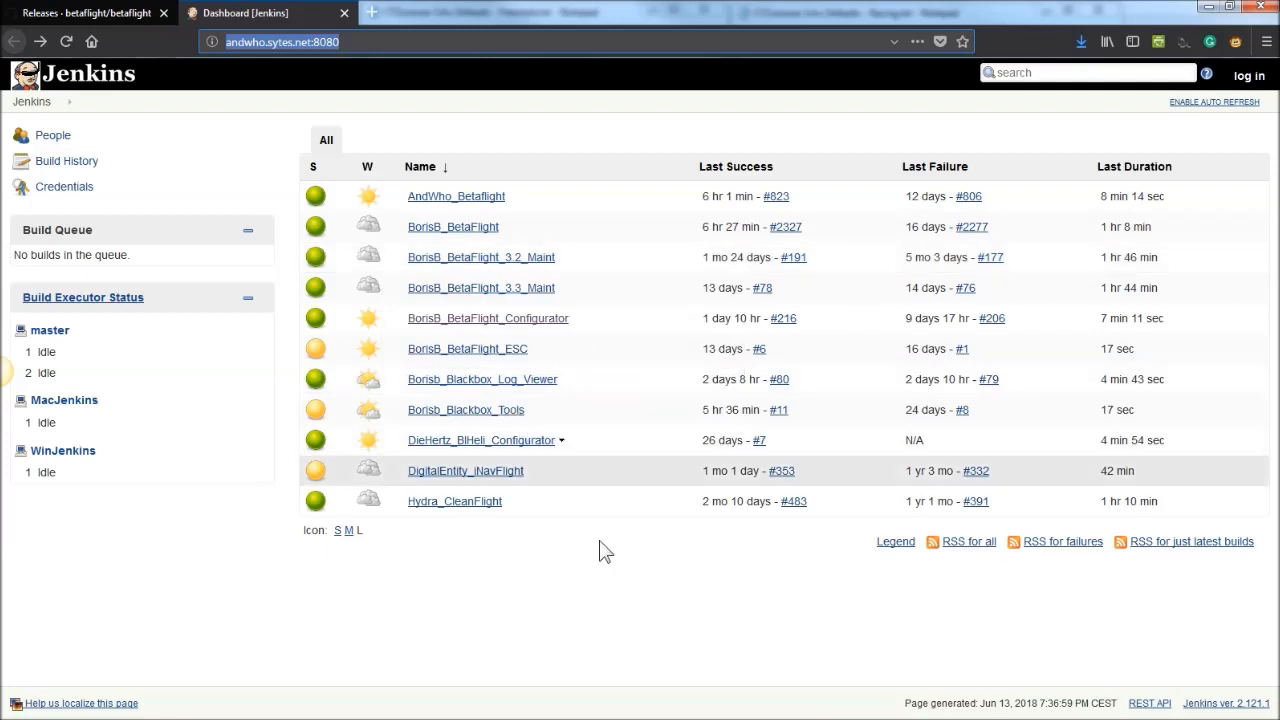
pyautogui.moveTo(444, 556)
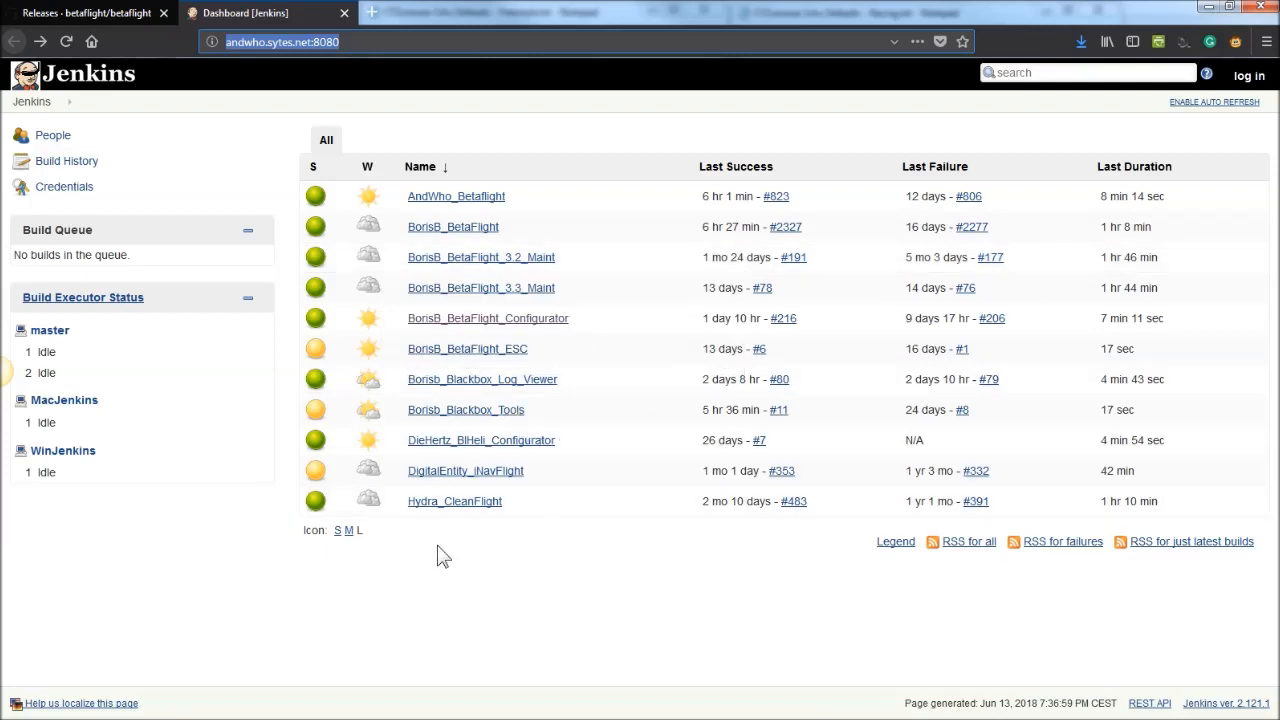
pyautogui.moveTo(488, 318)
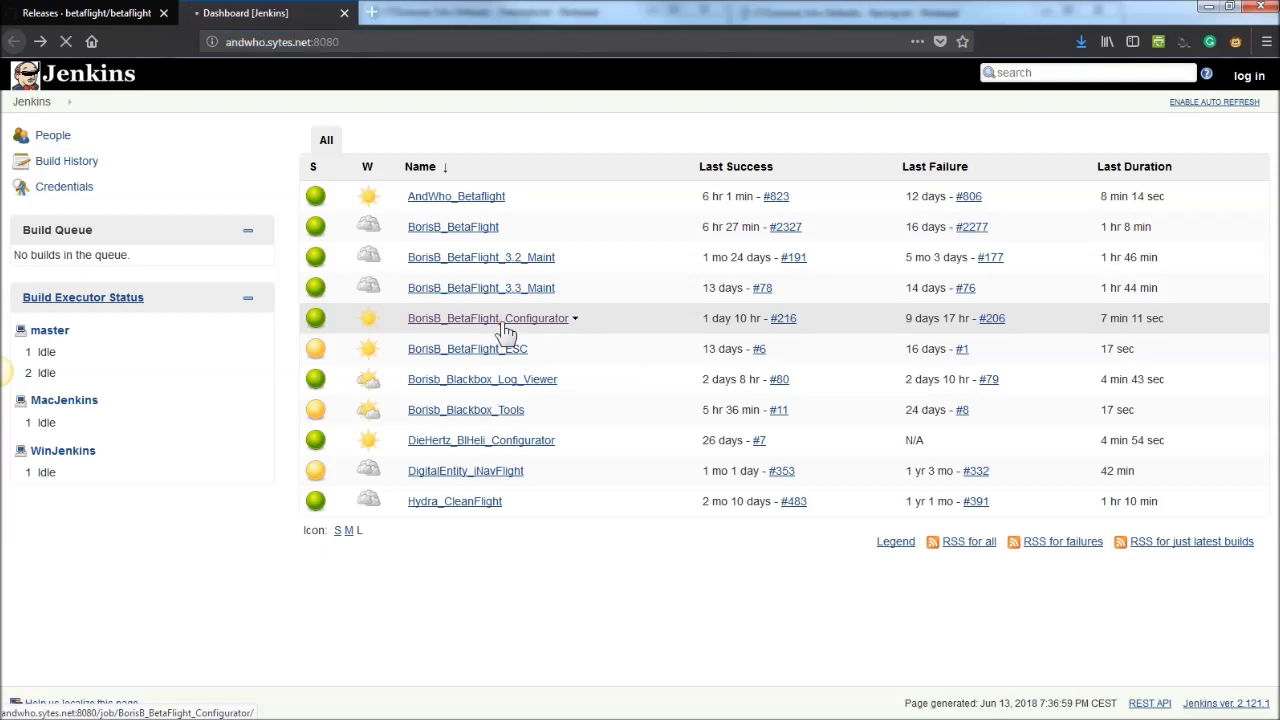
# - Open the BorisB_BetaFlight_Configurator project and its windows build configuration
pyautogui.click(488, 318)
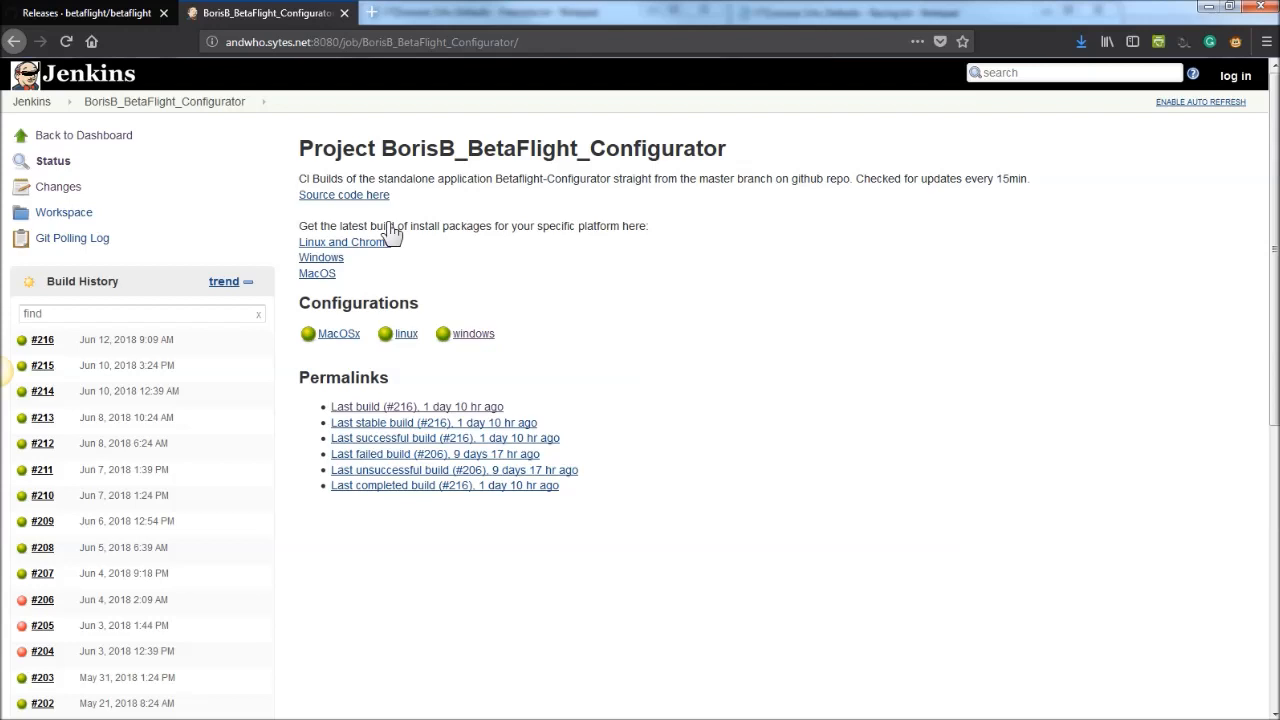
pyautogui.moveTo(144, 390)
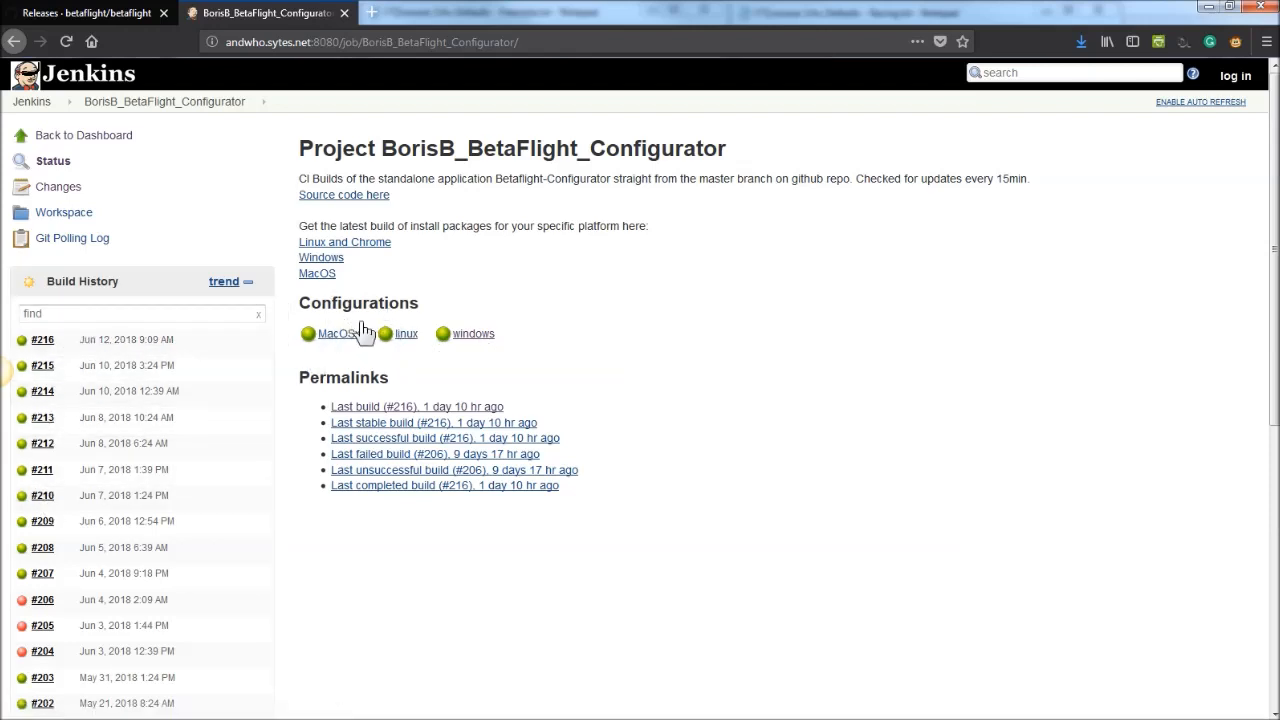
pyautogui.moveTo(472, 334)
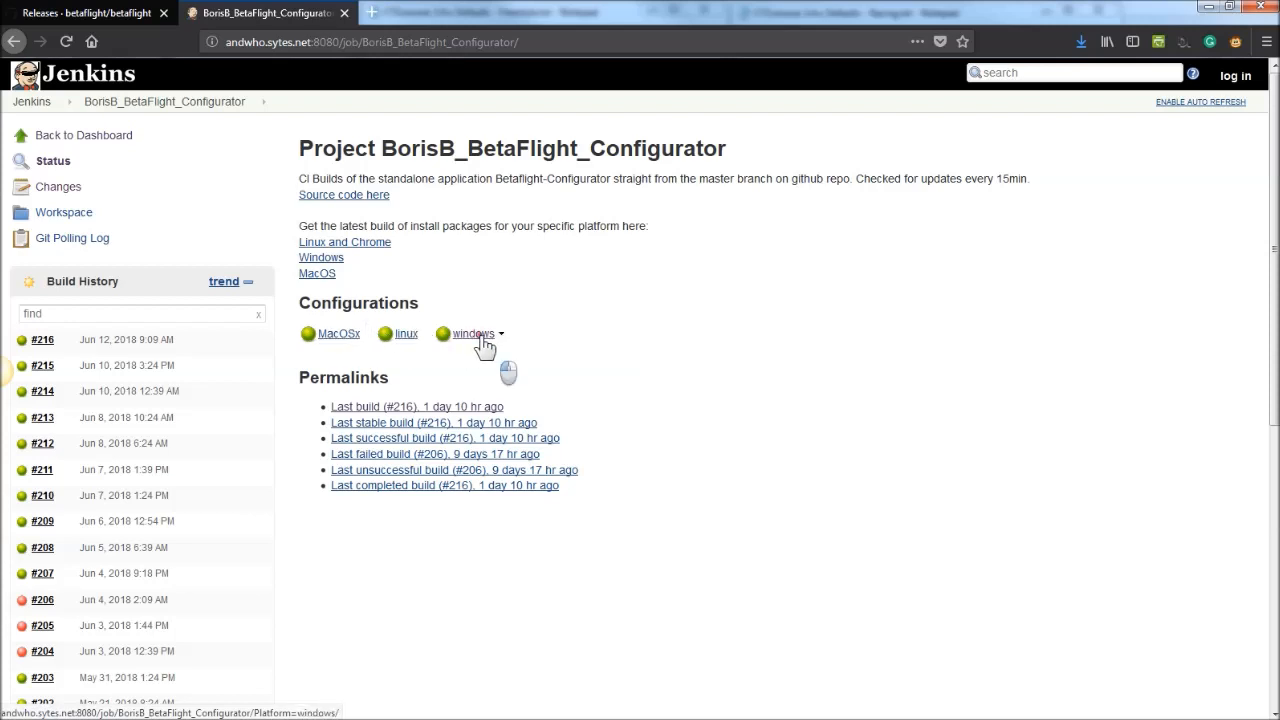
pyautogui.click(472, 332)
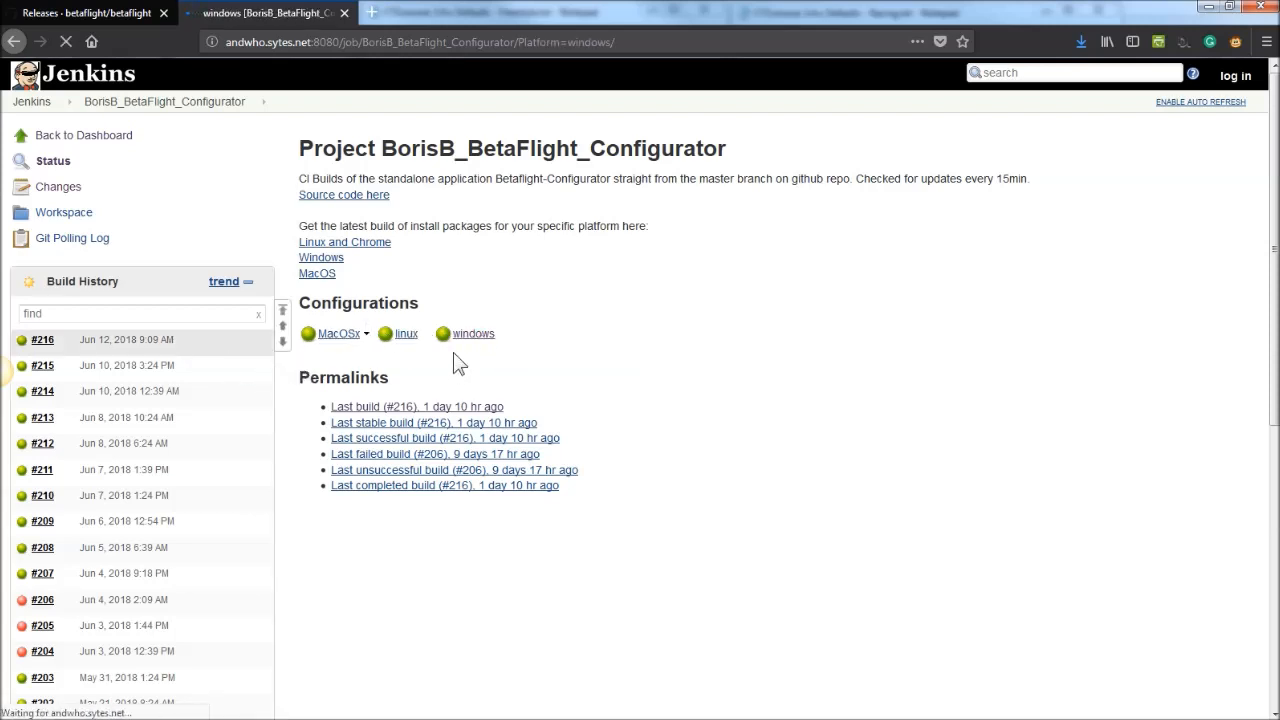
pyautogui.click(472, 332)
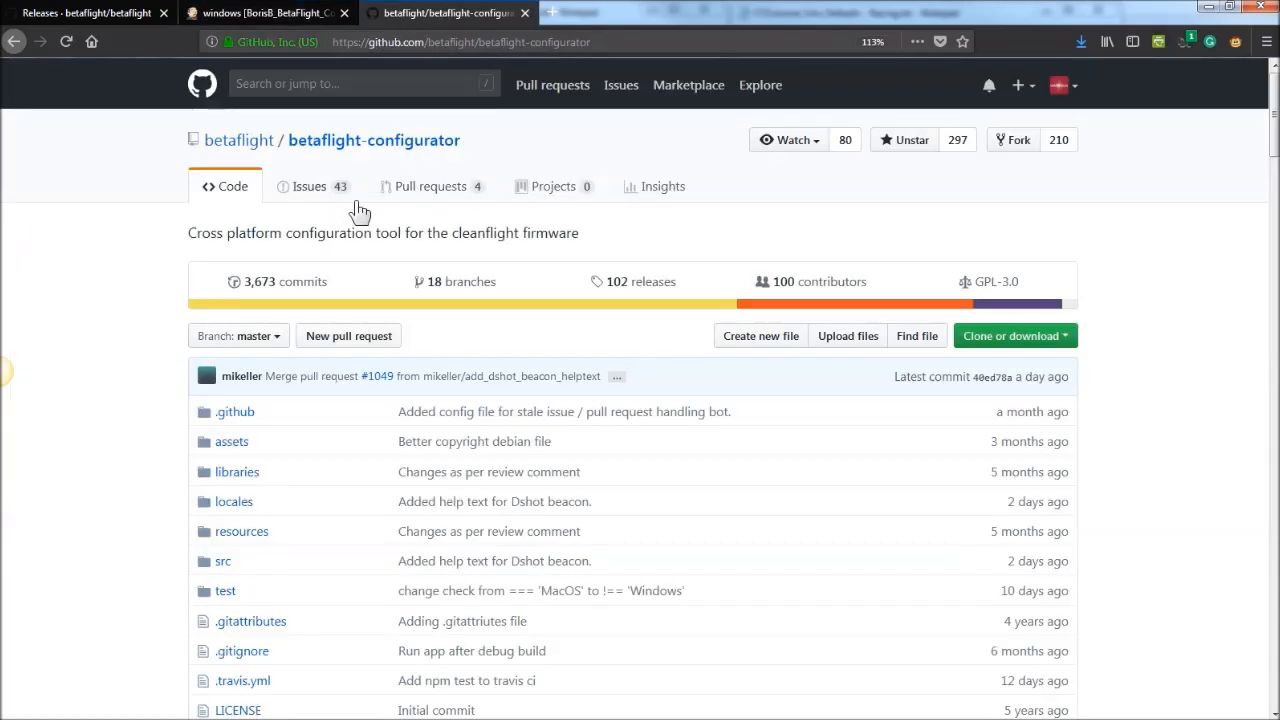
pyautogui.moveTo(330, 268)
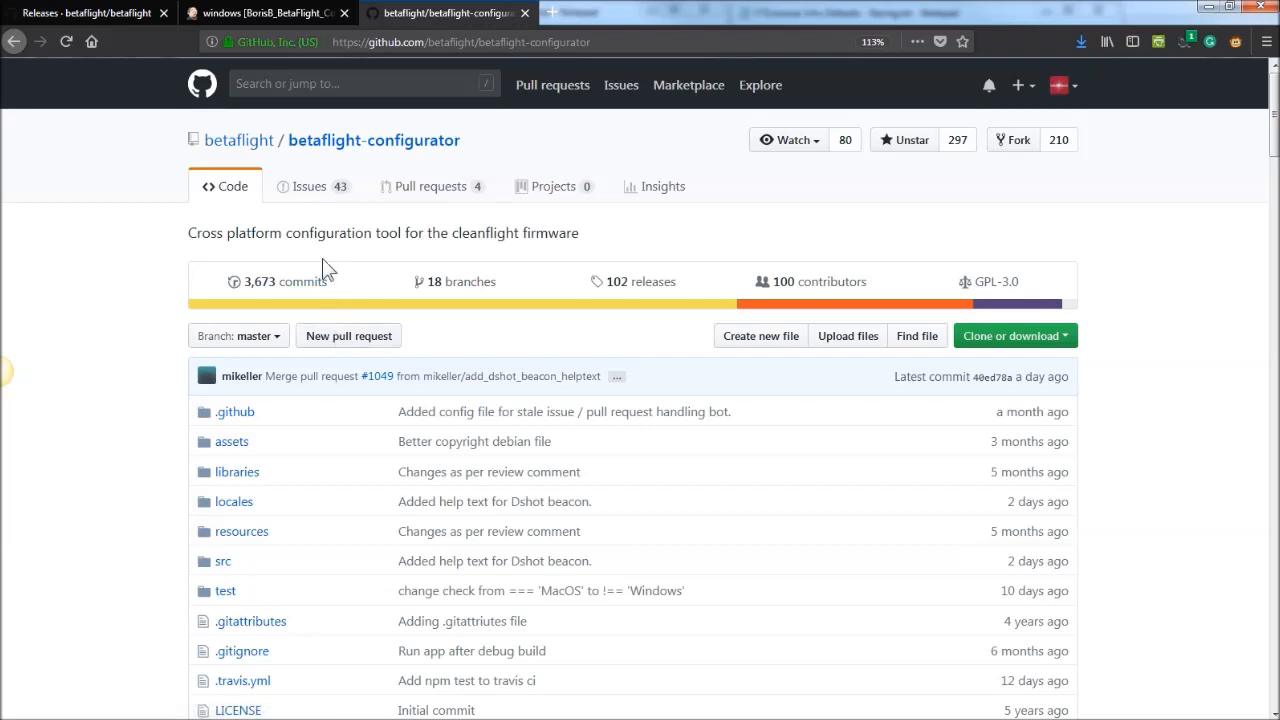
pyautogui.moveTo(480, 186)
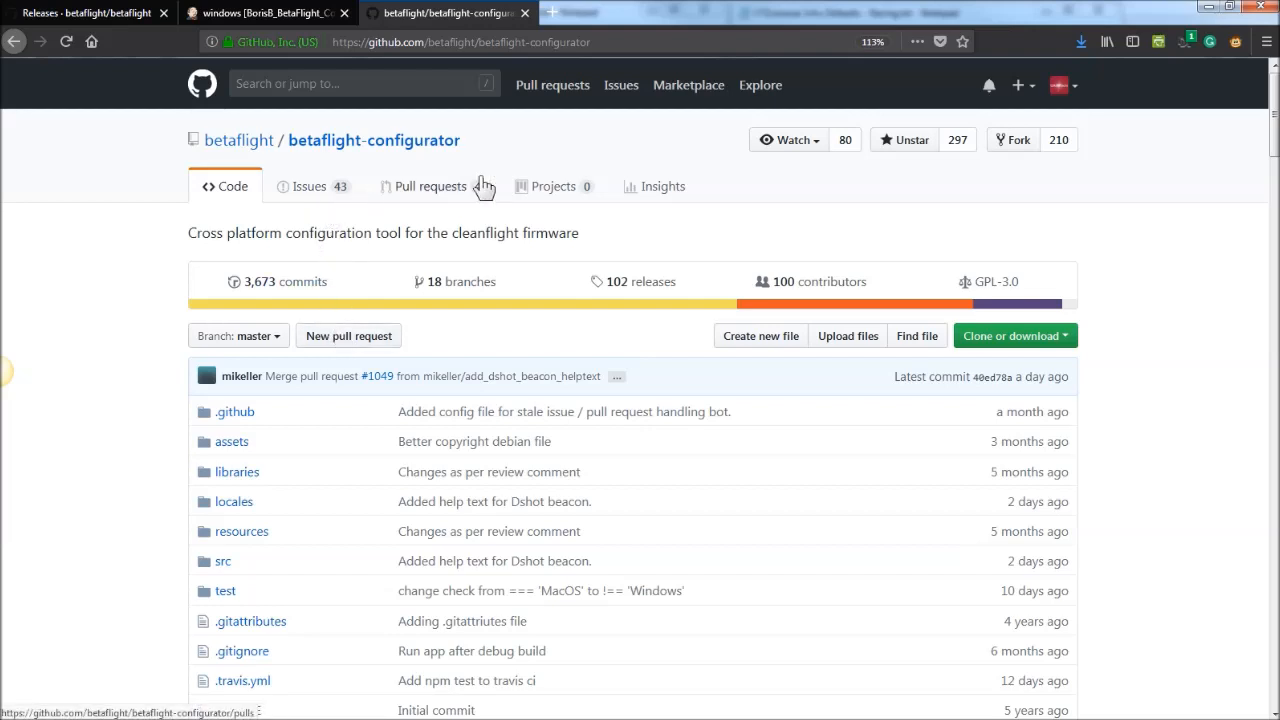
pyautogui.moveTo(632, 290)
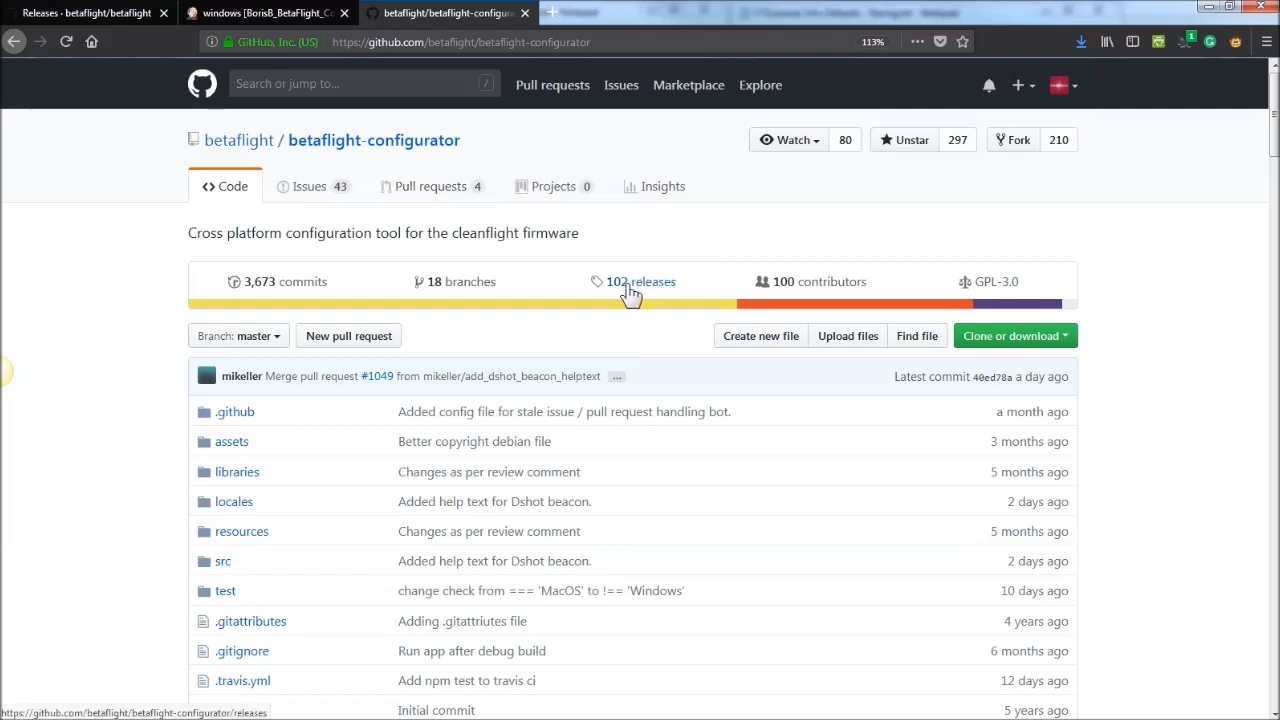
pyautogui.moveTo(618, 290)
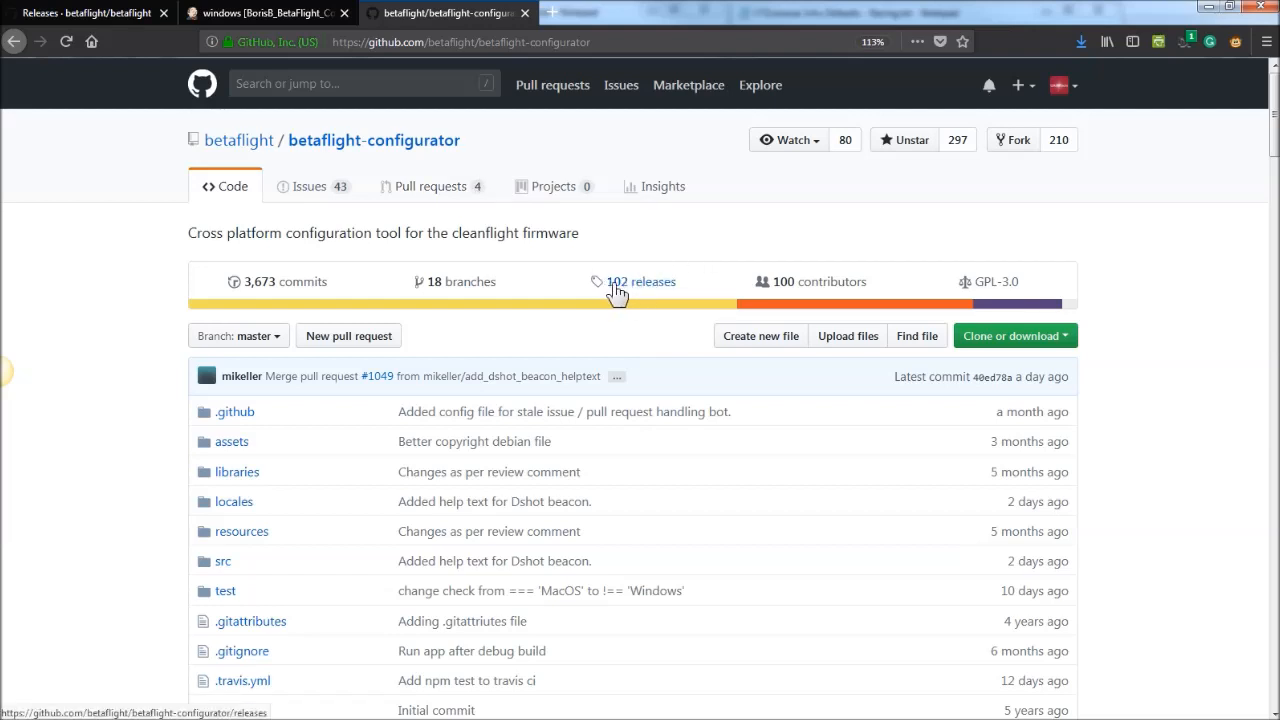
# - Open the '102 releases' list of the betaflight-configurator repository
pyautogui.click(640, 280)
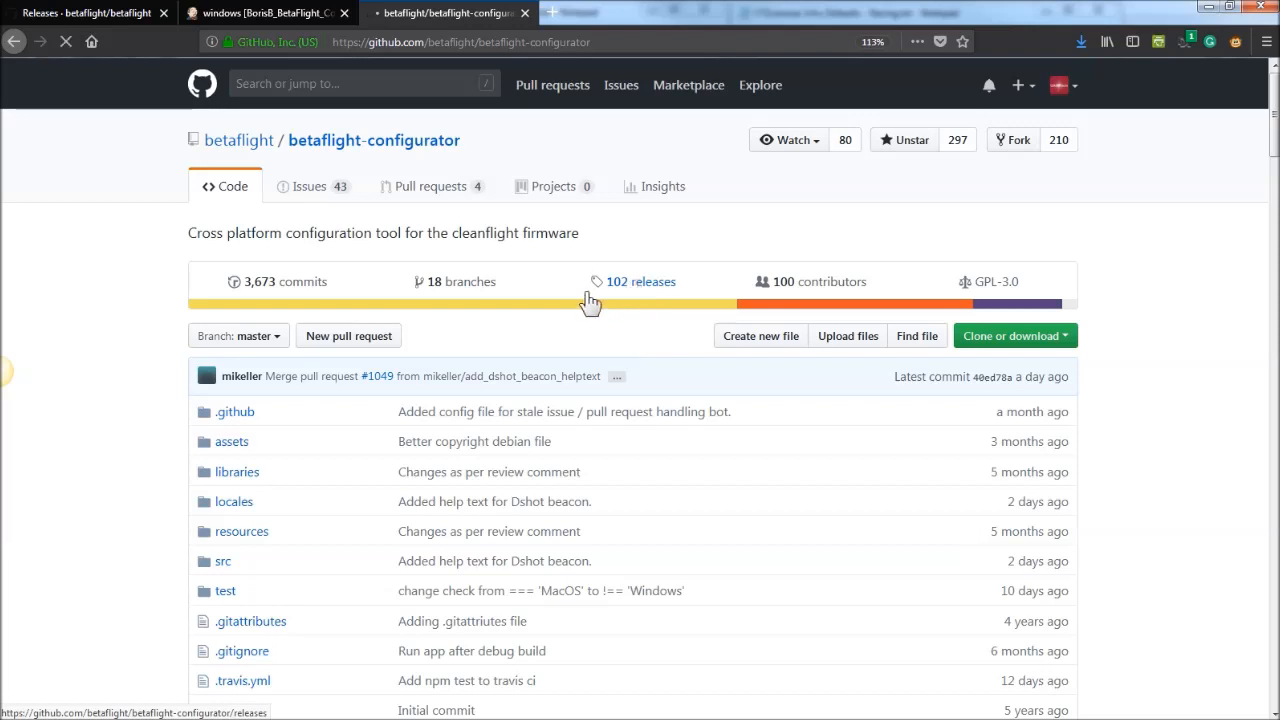
pyautogui.click(640, 280)
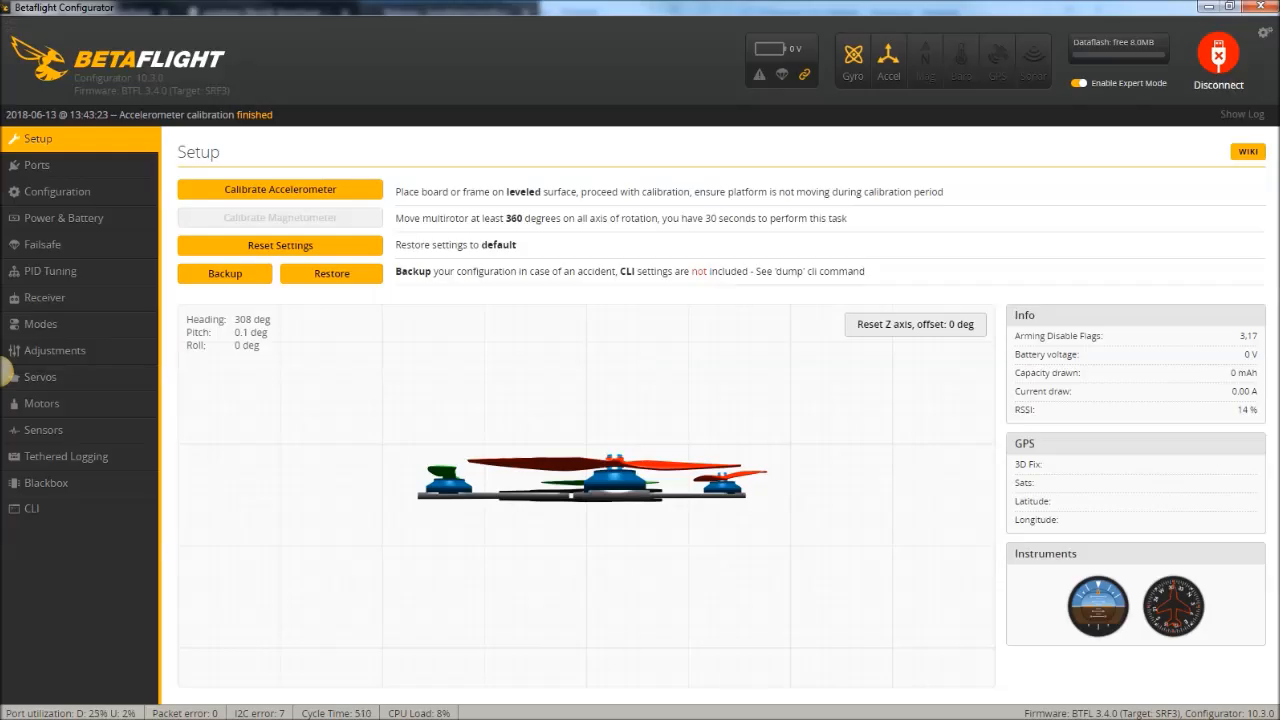
# - Show the PID Tuning Filter Settings with gyro and D-term lowpass filter values
pyautogui.click(50, 272)
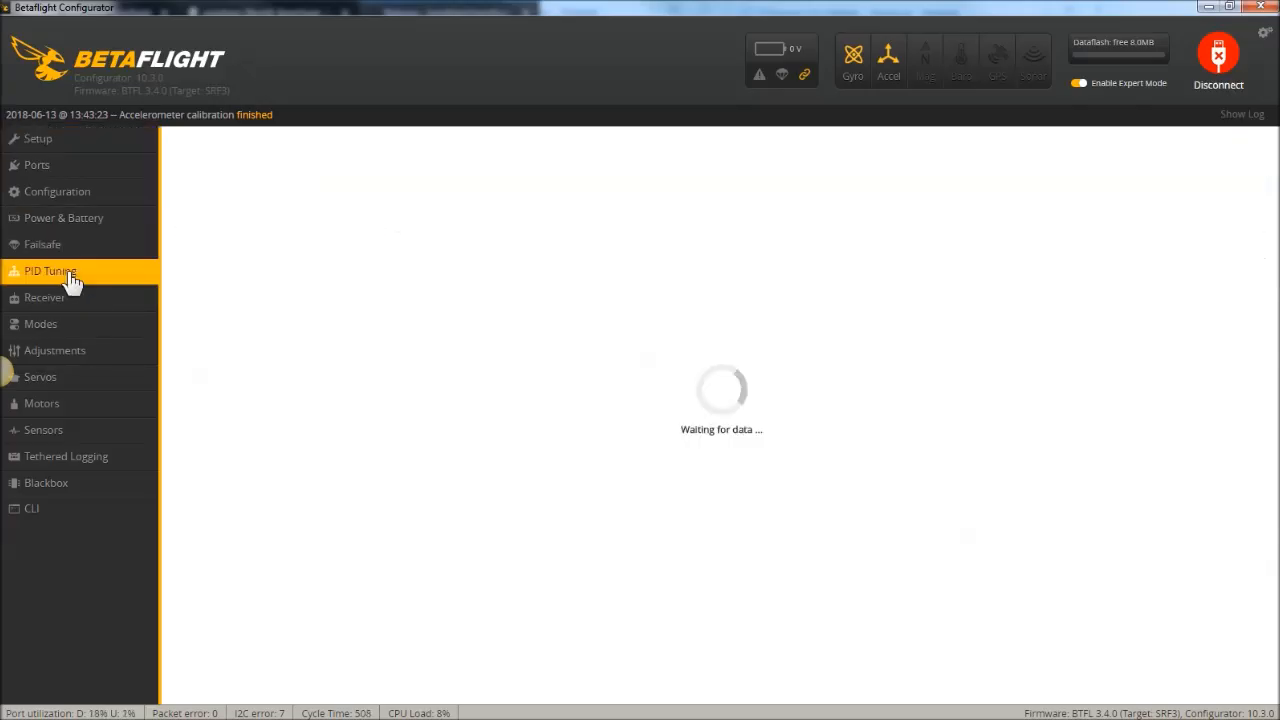
pyautogui.click(50, 272)
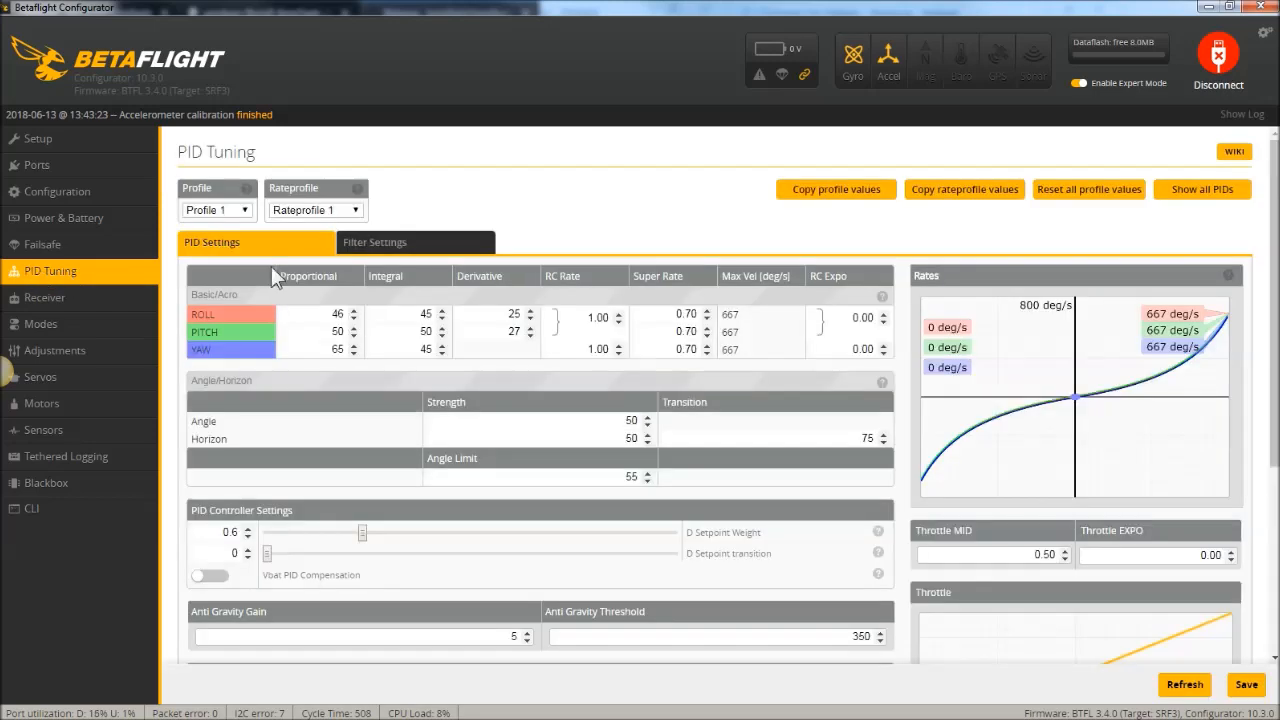
pyautogui.click(376, 242)
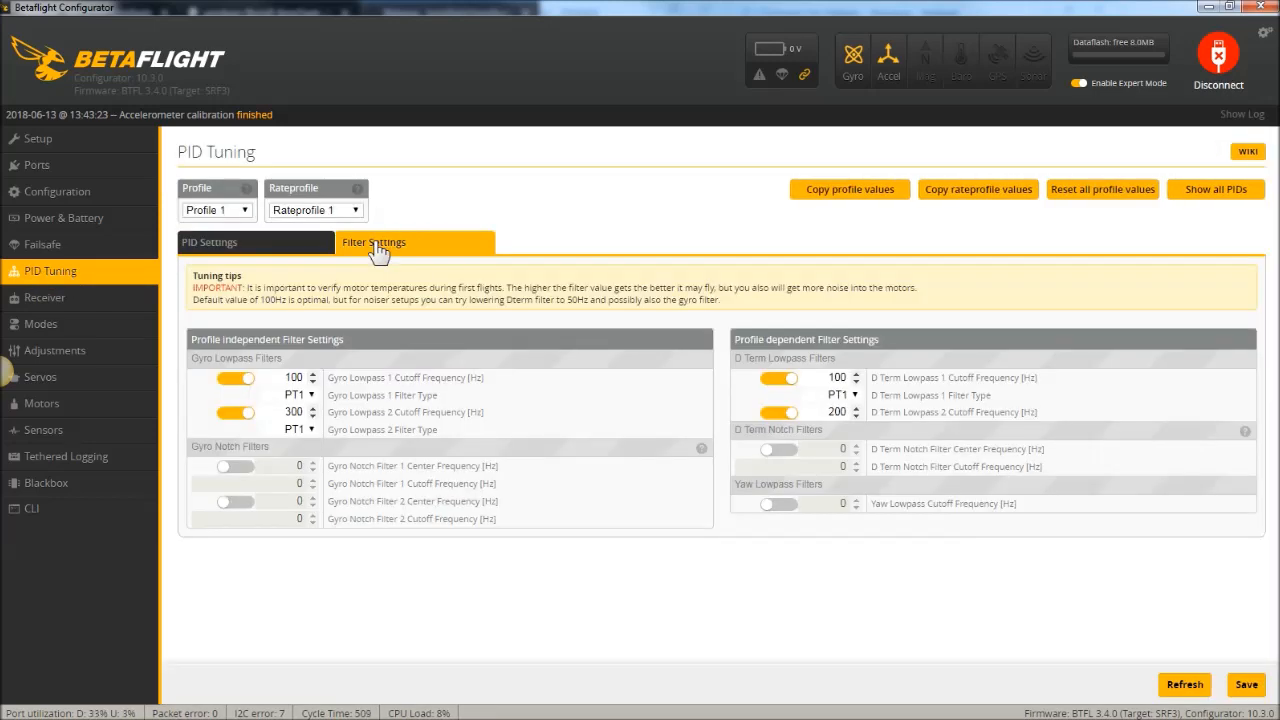
pyautogui.moveTo(350, 344)
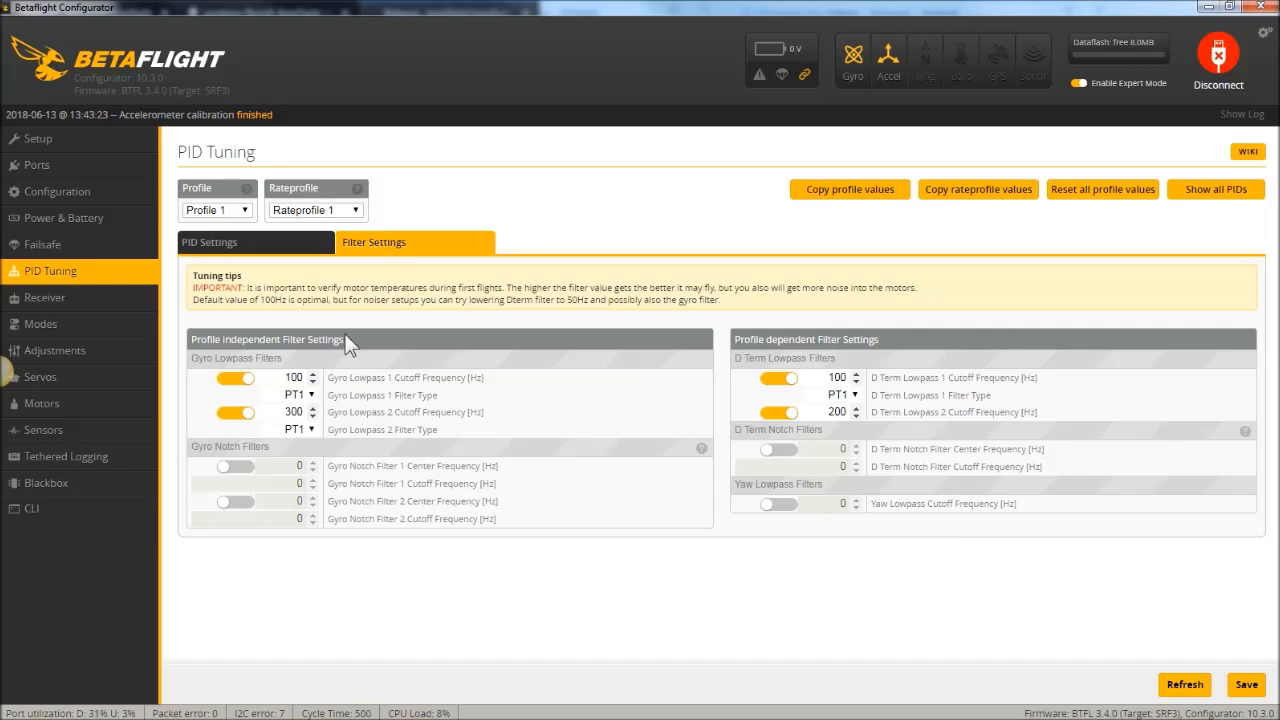
pyautogui.moveTo(604, 556)
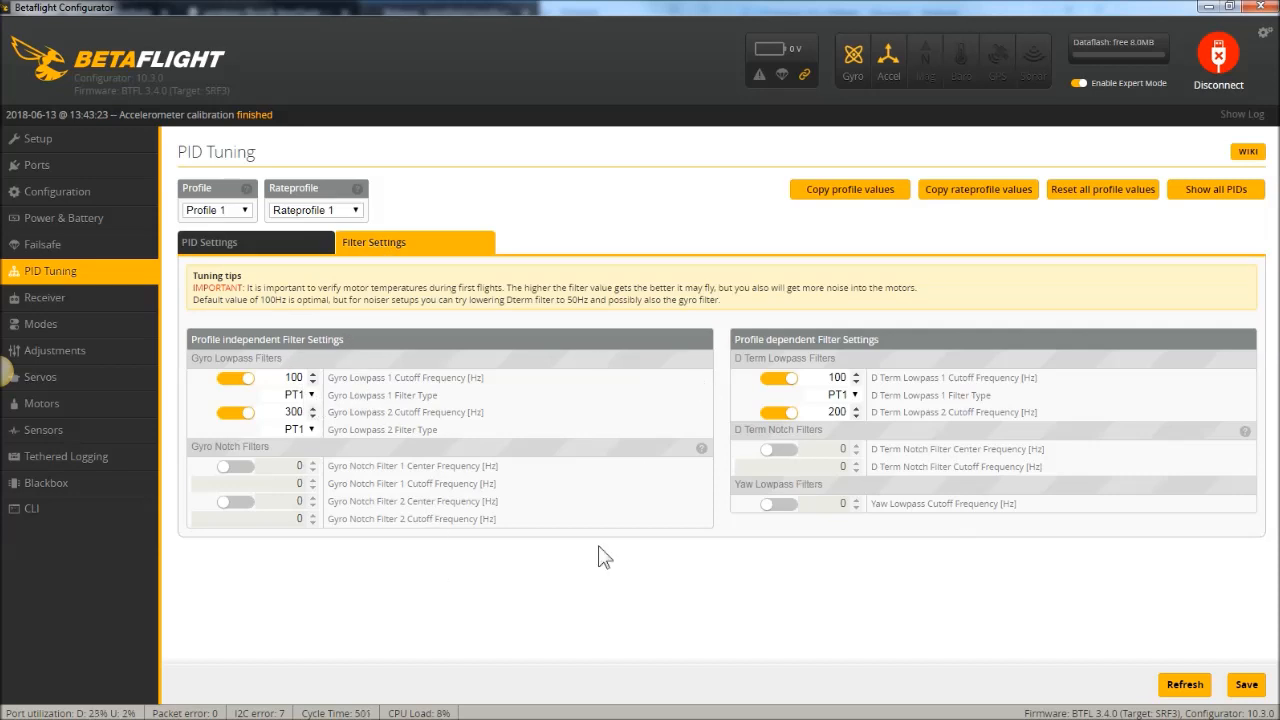
pyautogui.moveTo(340, 388)
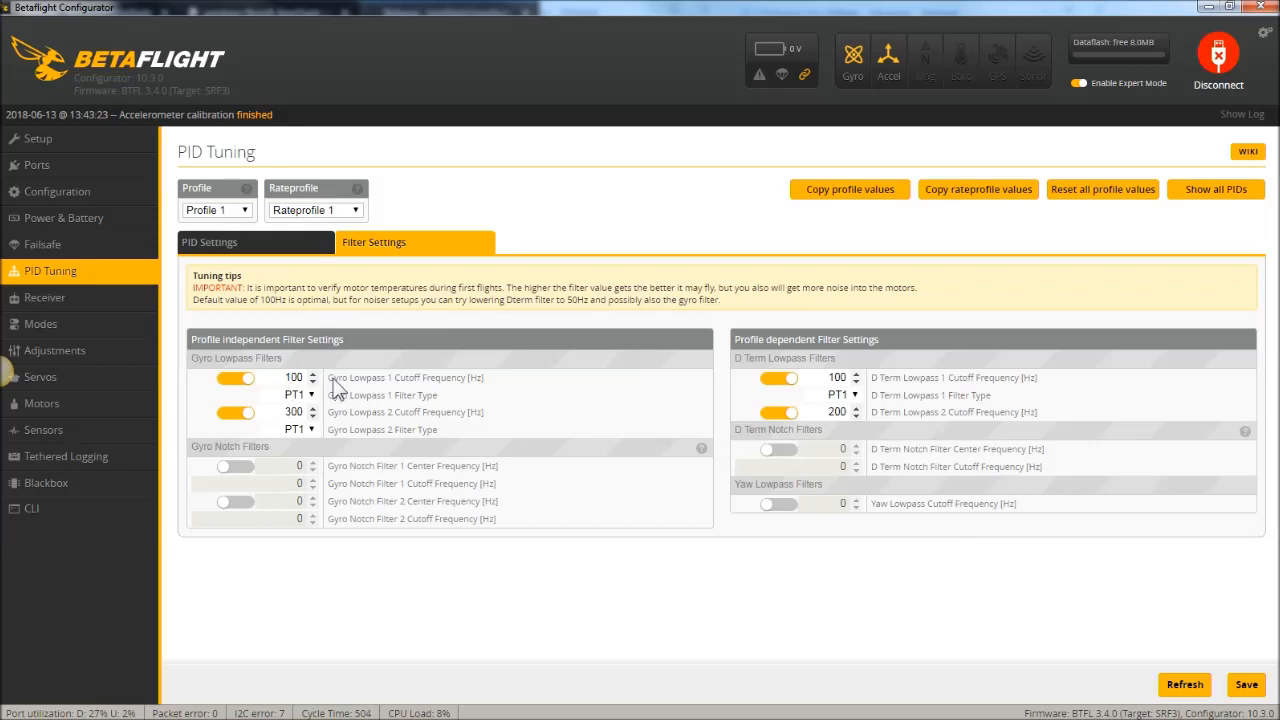
pyautogui.moveTo(384, 390)
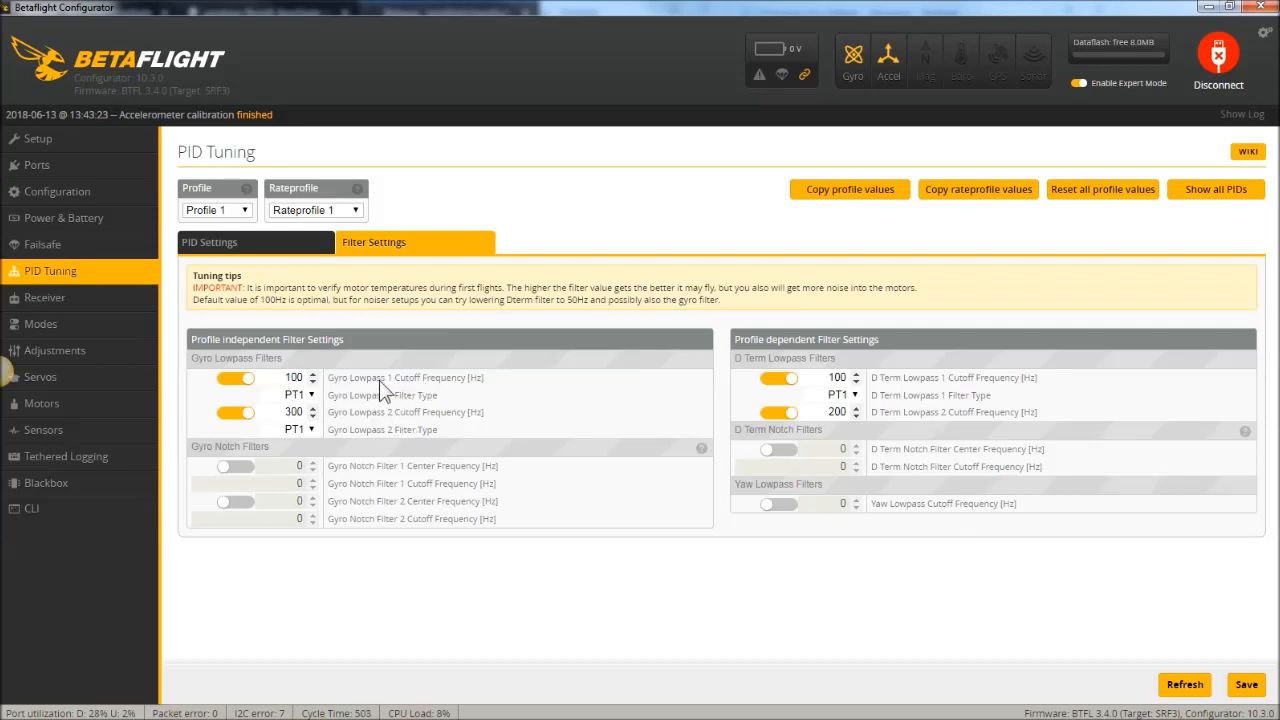
pyautogui.moveTo(910, 428)
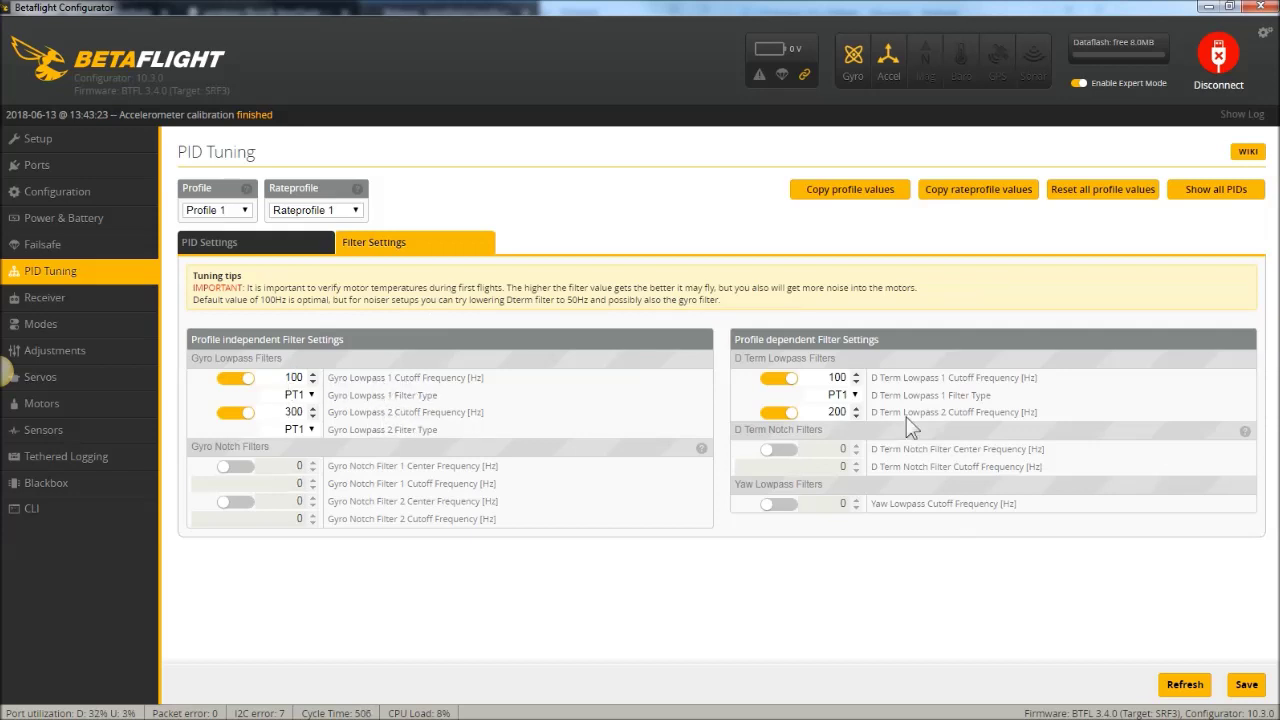
pyautogui.moveTo(920, 388)
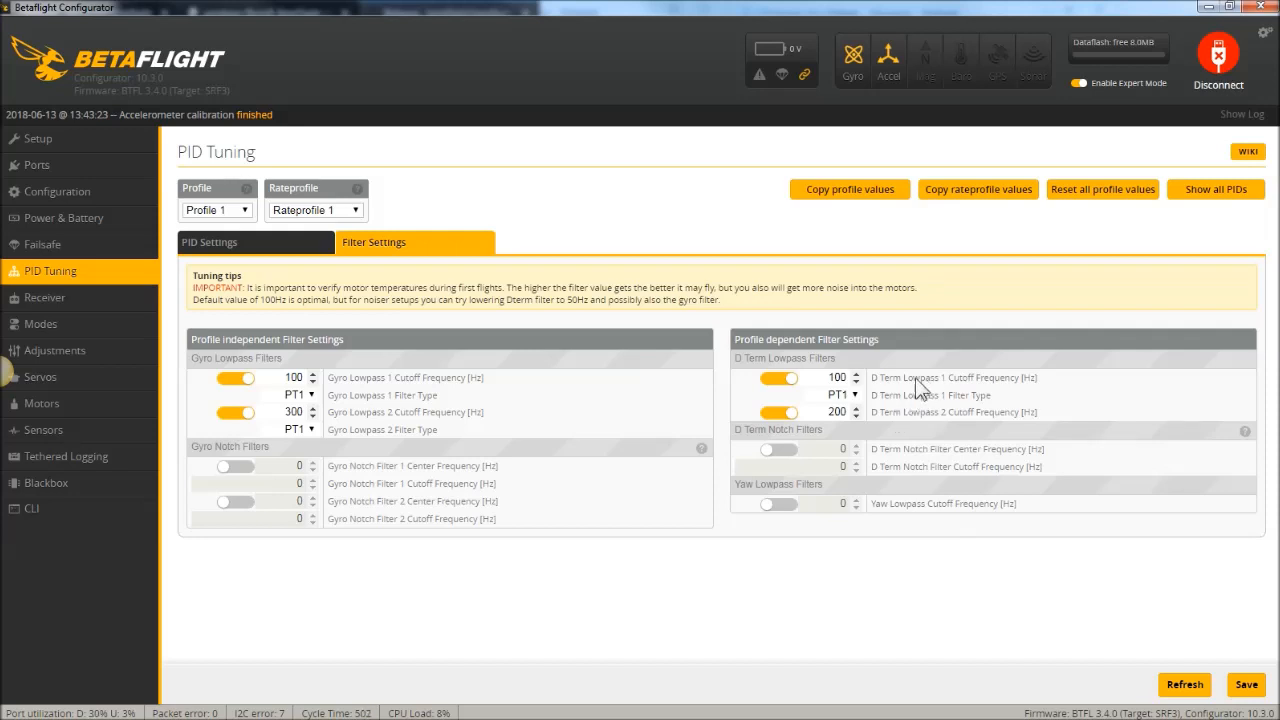
pyautogui.moveTo(900, 428)
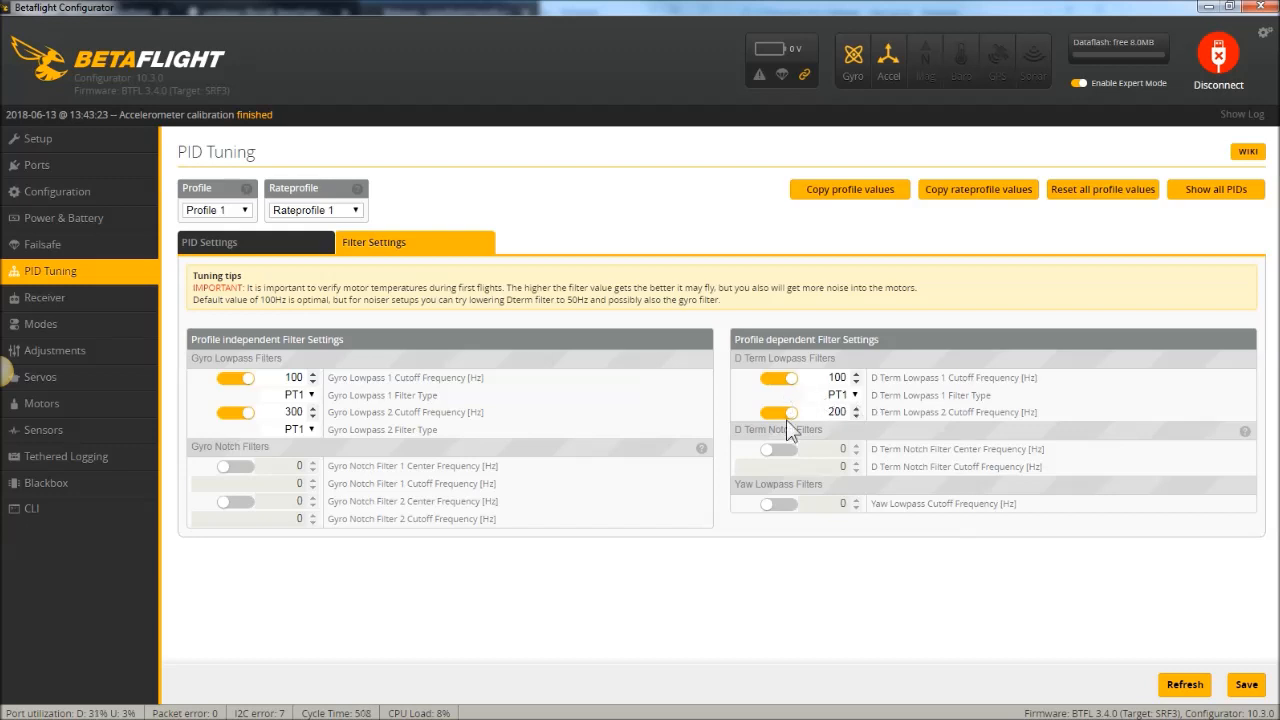
pyautogui.moveTo(724, 198)
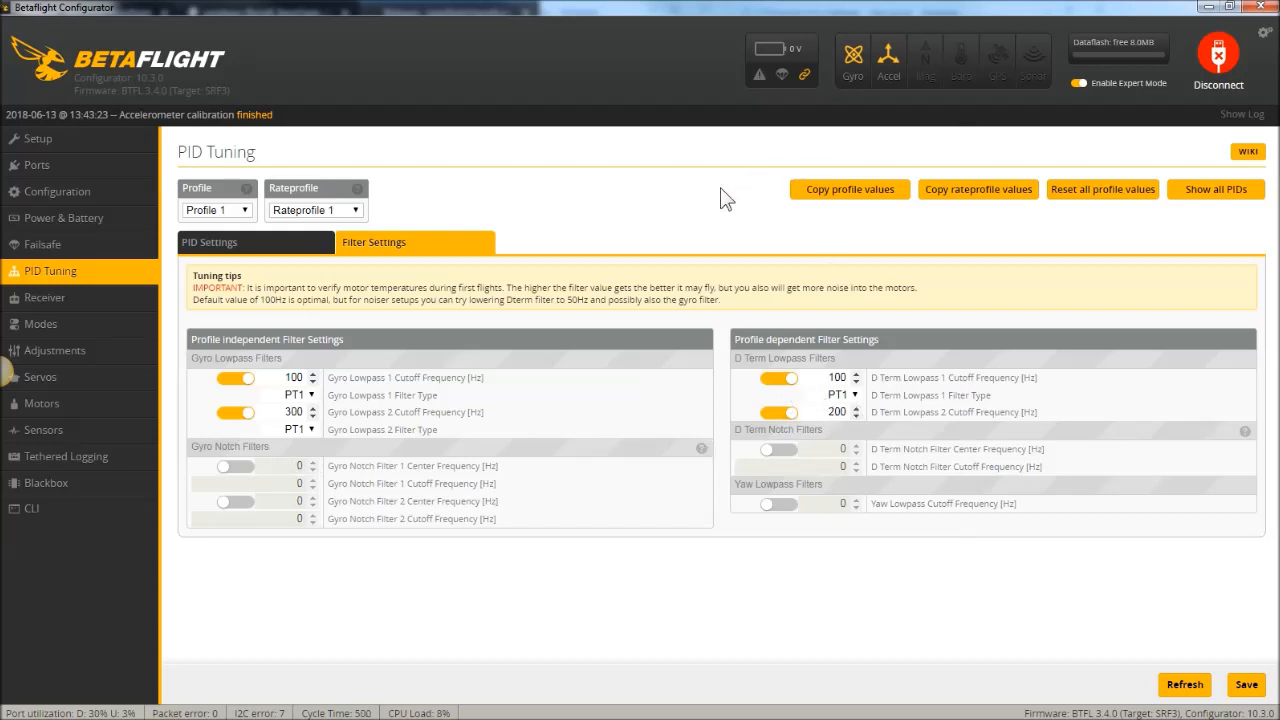
pyautogui.moveTo(224, 444)
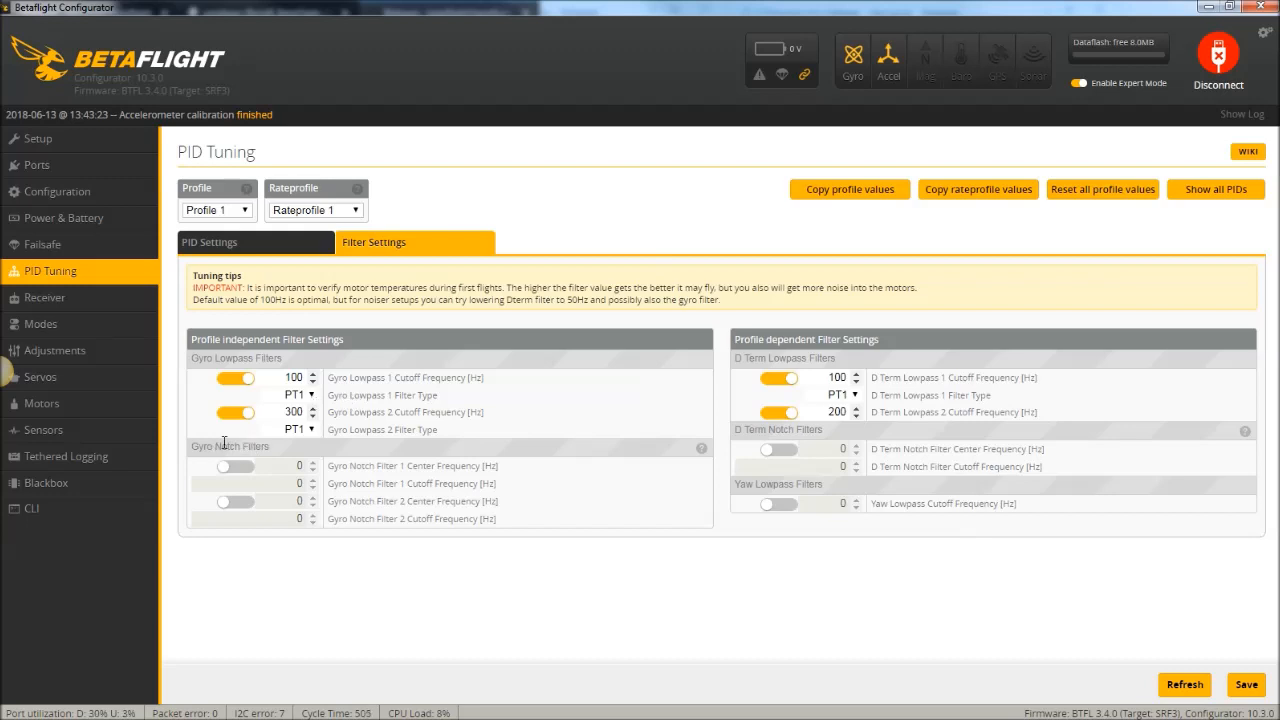
pyautogui.moveTo(96, 376)
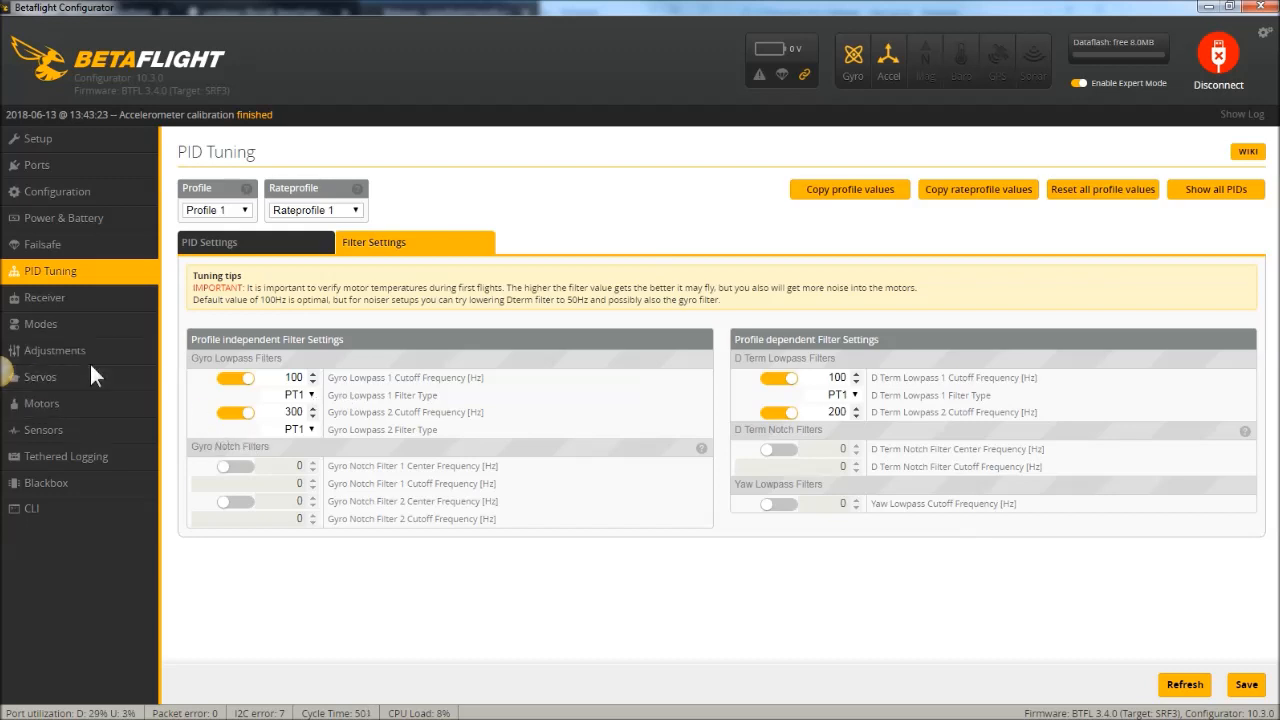
pyautogui.moveTo(556, 350)
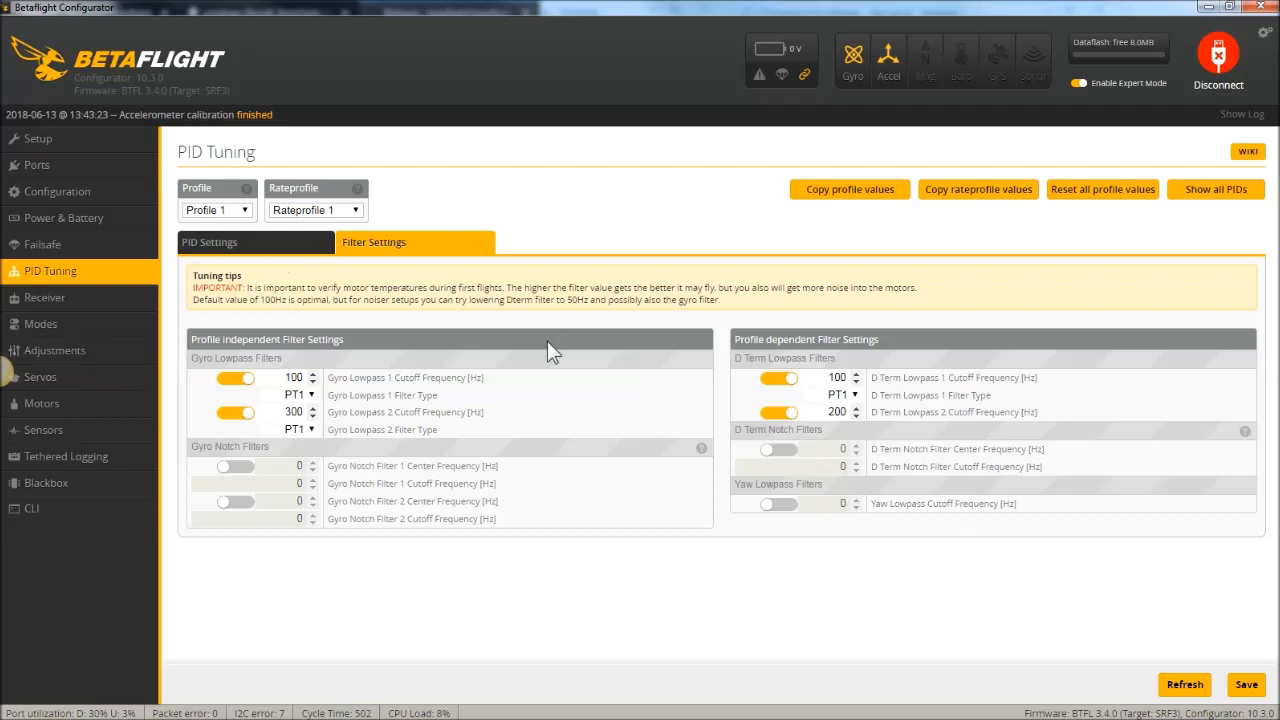
pyautogui.moveTo(392, 368)
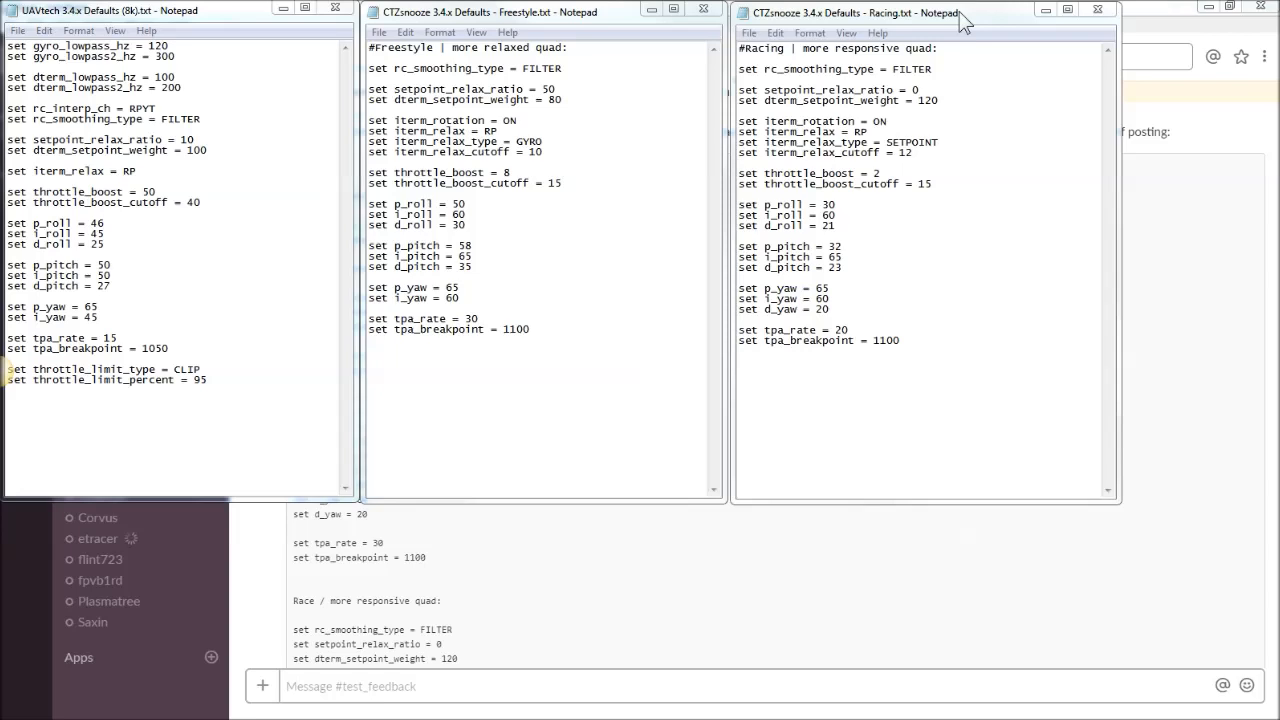
pyautogui.moveTo(316, 38)
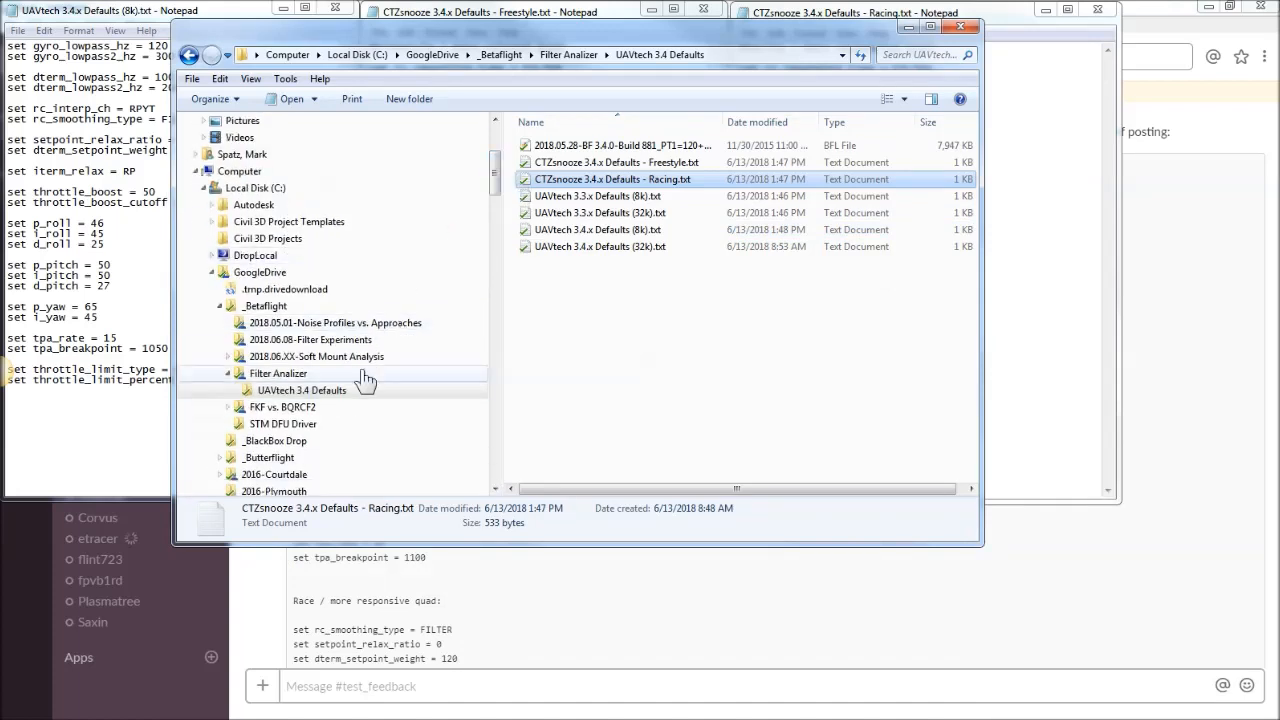
# - Browse the UAVtech 3.4 Defaults folder's Freestyle and Racing files, then close Explorer
pyautogui.click(278, 374)
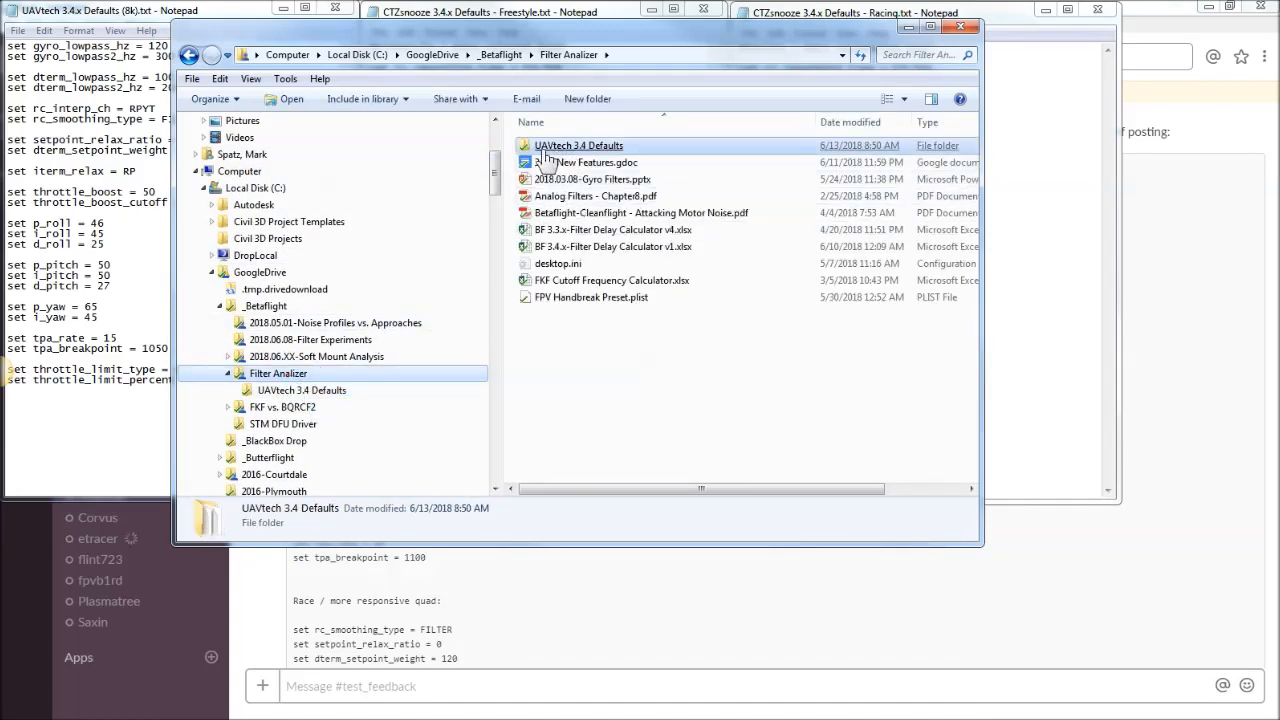
pyautogui.moveTo(590, 160)
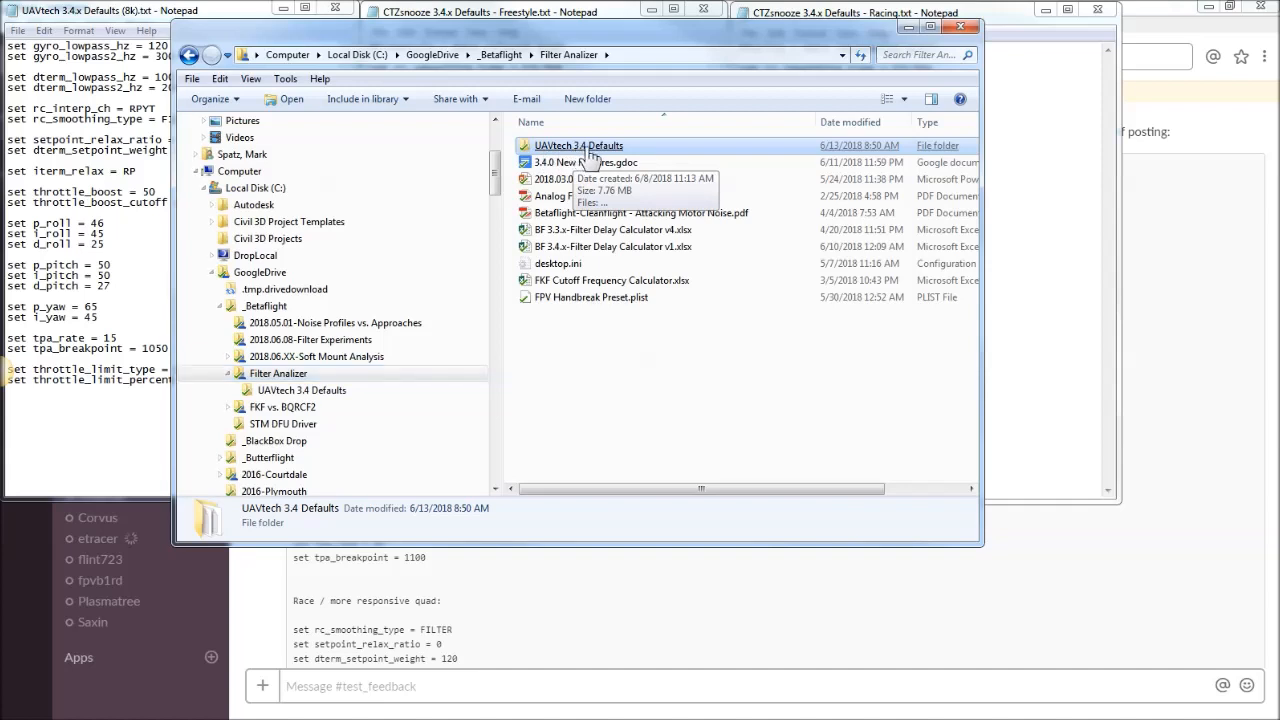
pyautogui.doubleClick(576, 144)
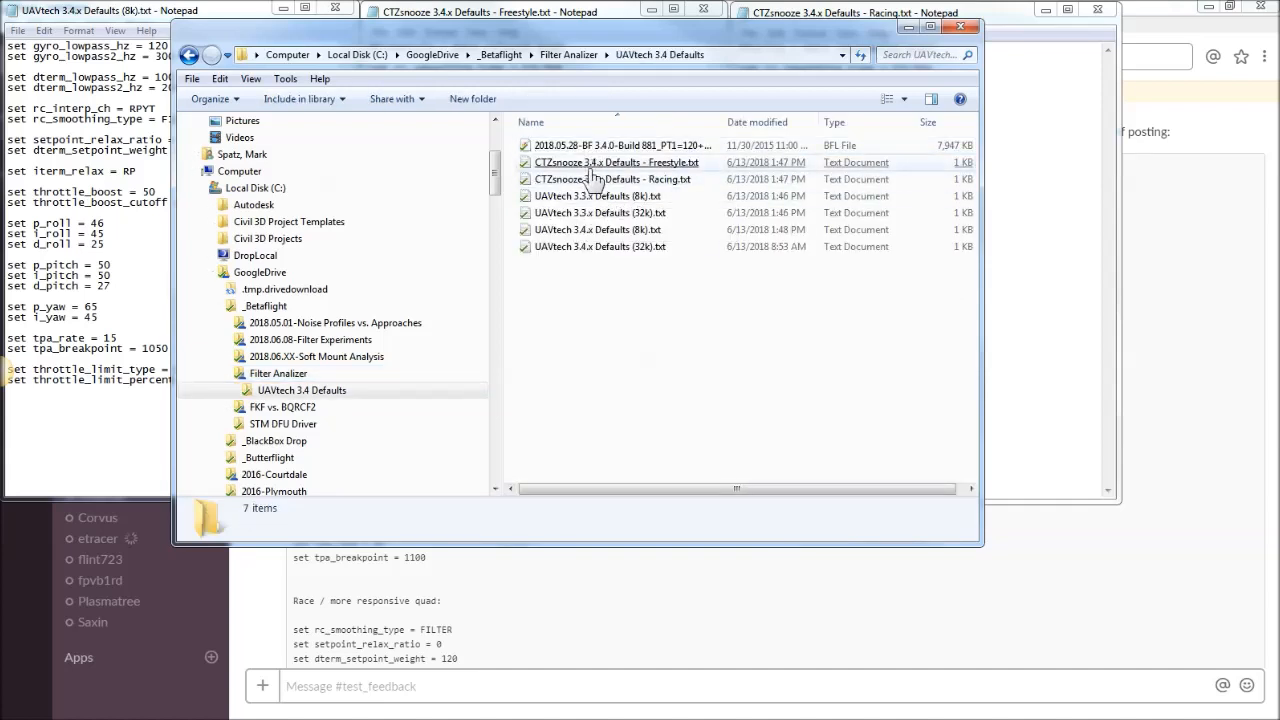
pyautogui.click(616, 162)
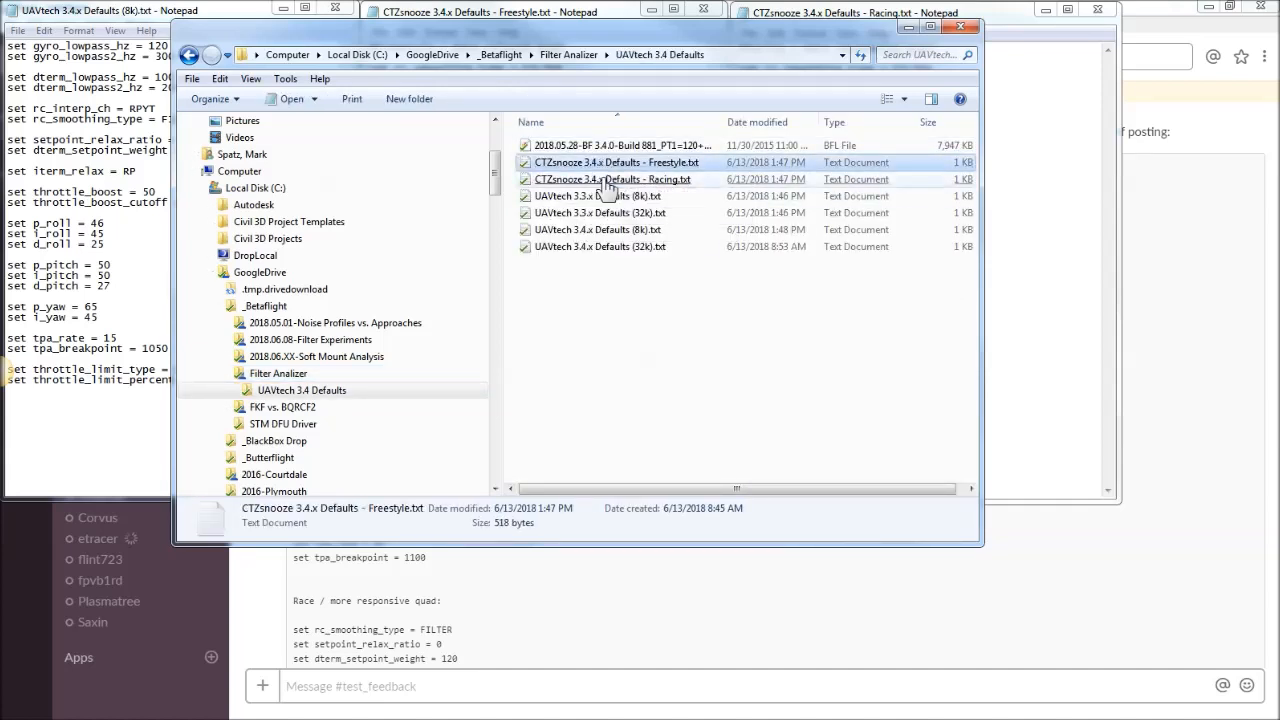
pyautogui.click(612, 180)
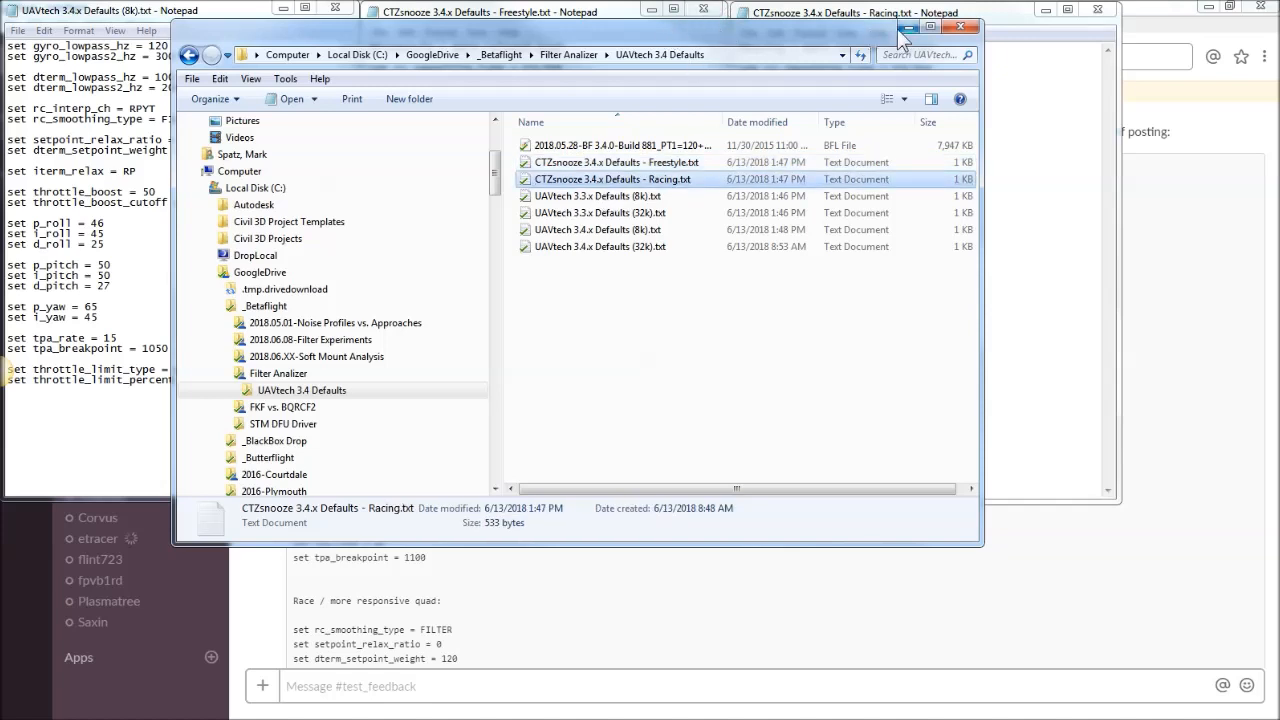
pyautogui.click(932, 28)
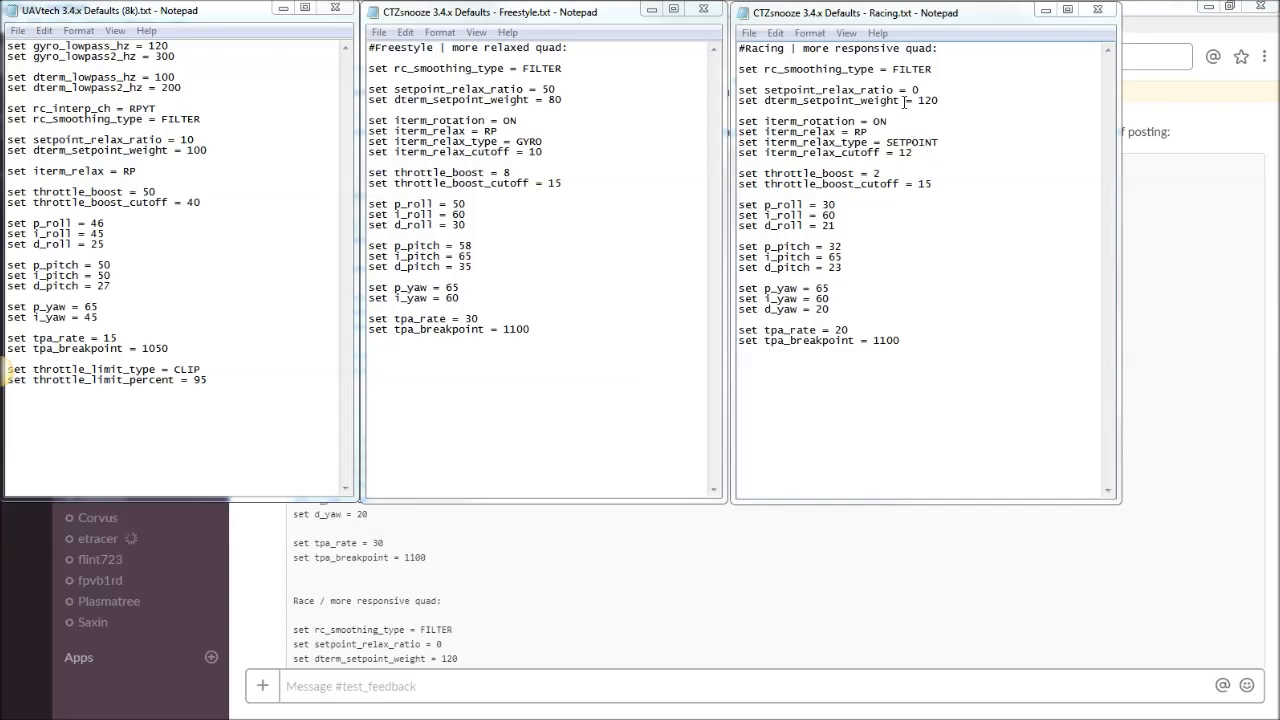
pyautogui.moveTo(880, 48)
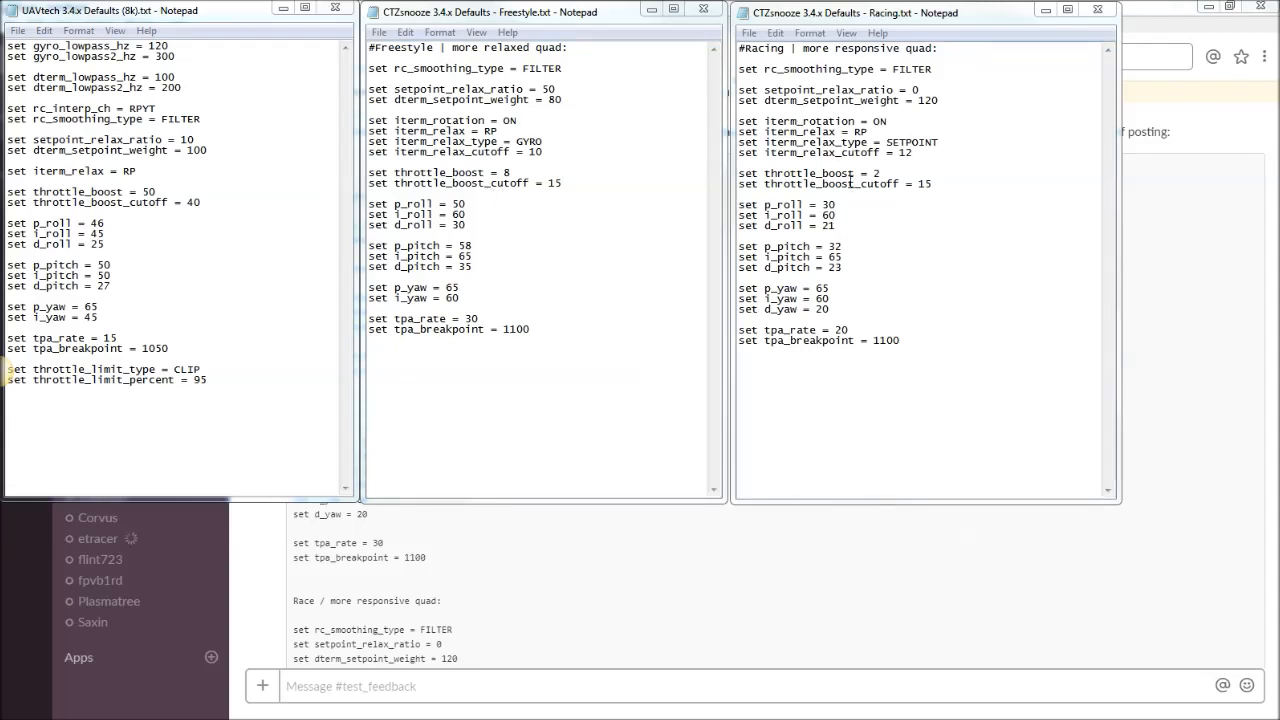
pyautogui.moveTo(738, 88); pyautogui.dragTo(938, 100)
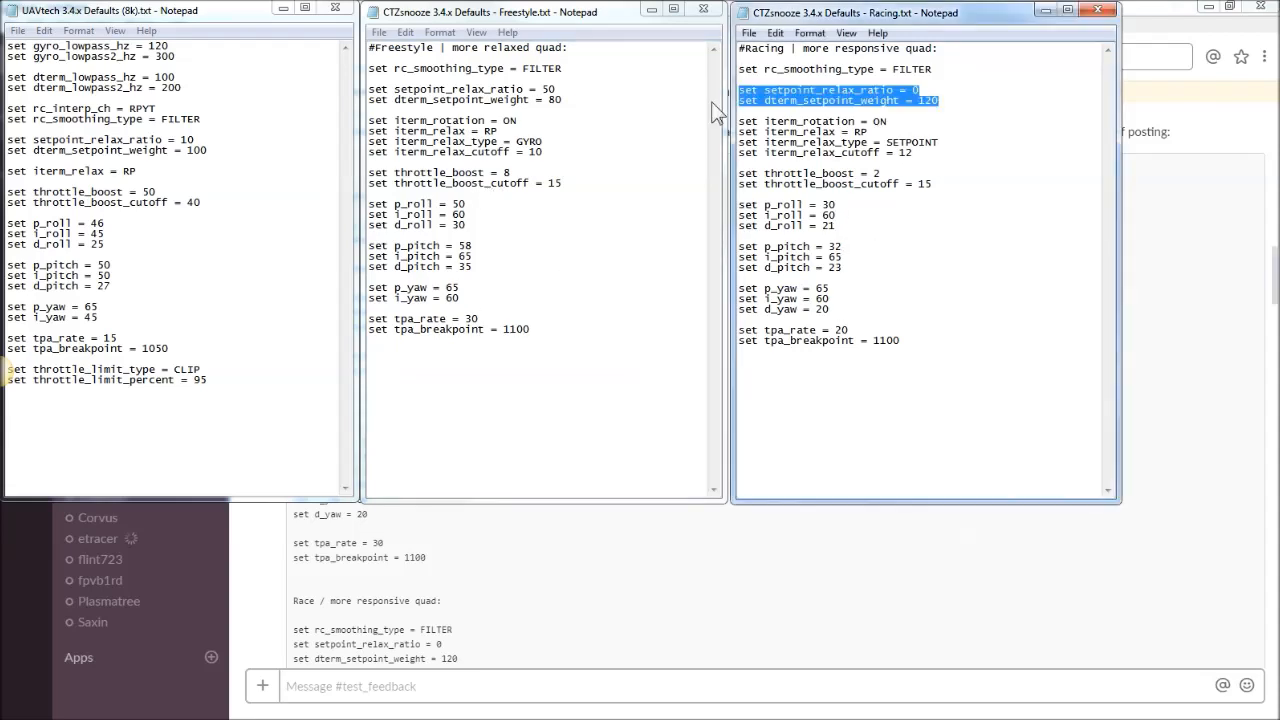
pyautogui.click(840, 120)
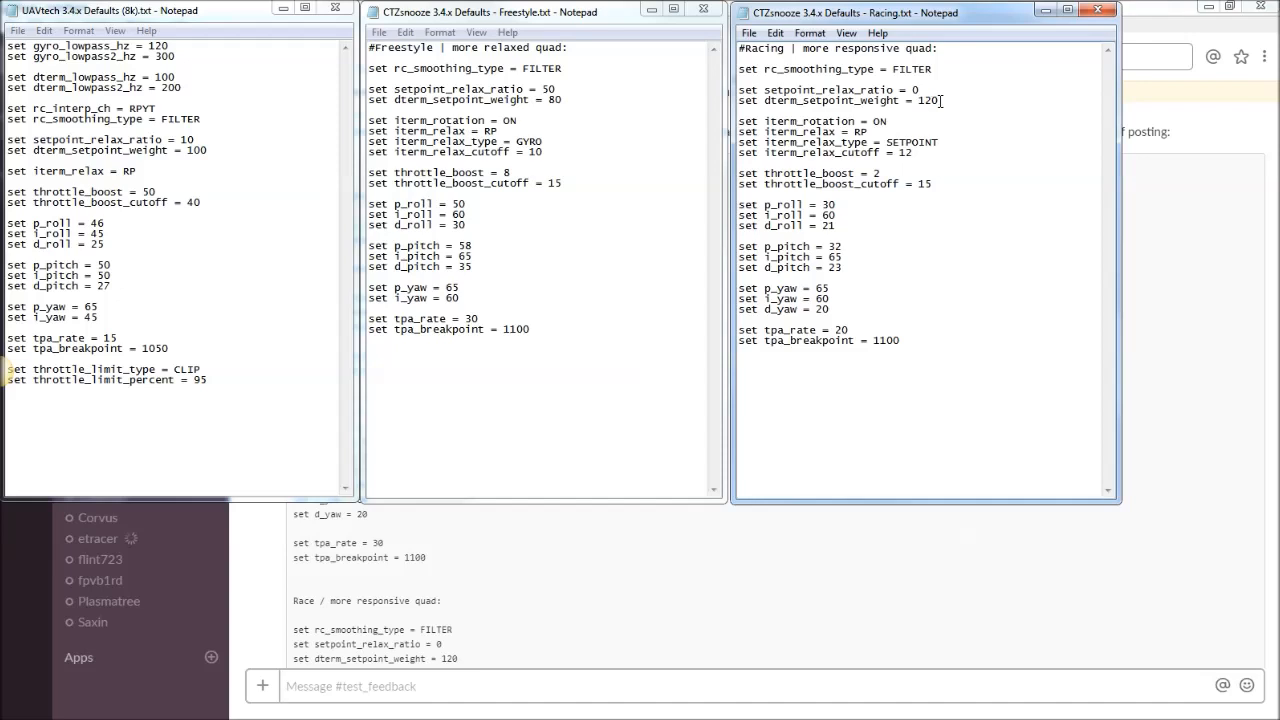
pyautogui.doubleClick(552, 100)
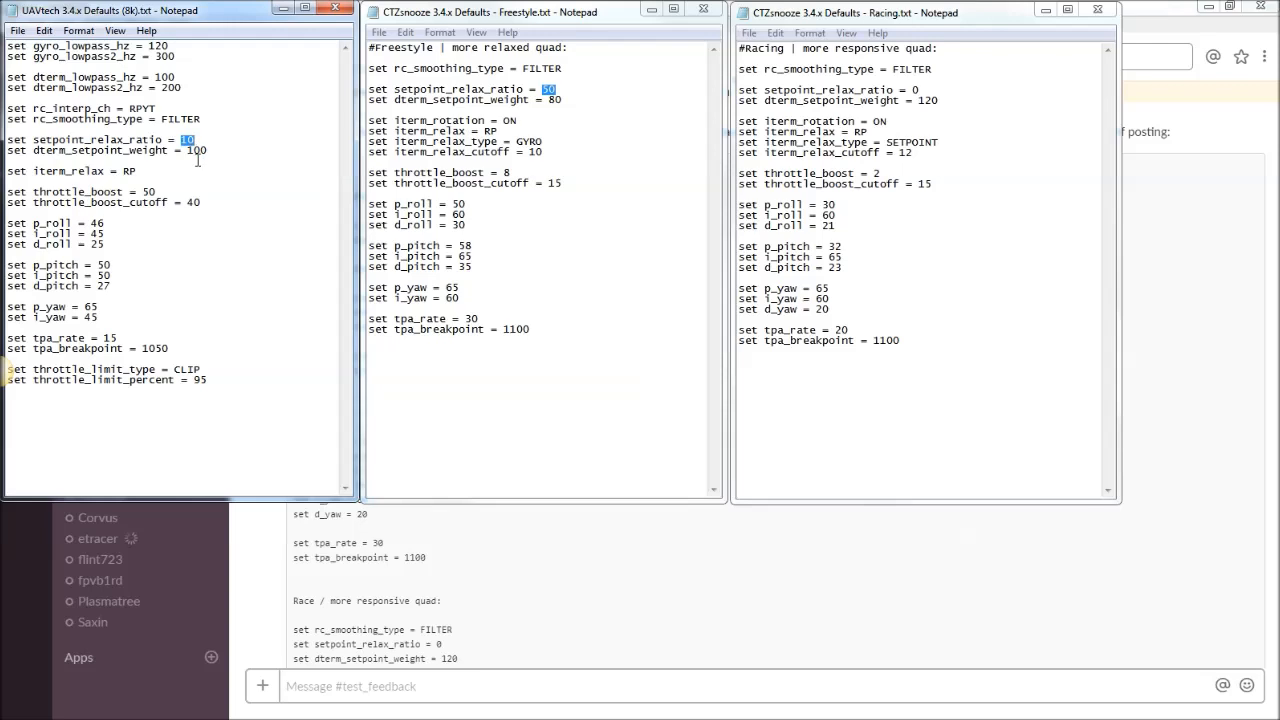
pyautogui.doubleClick(190, 150)
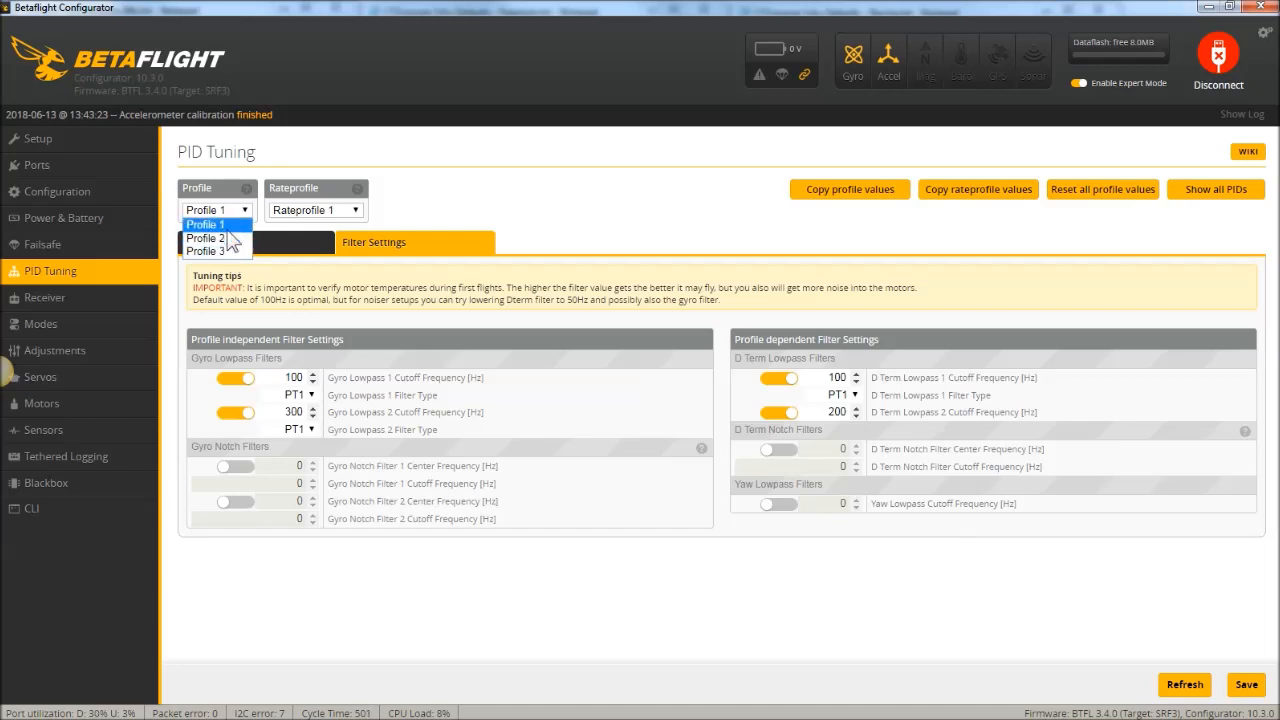
# - Keep Profile 1 active on the PID Tuning Filter Settings page
pyautogui.click(204, 224)
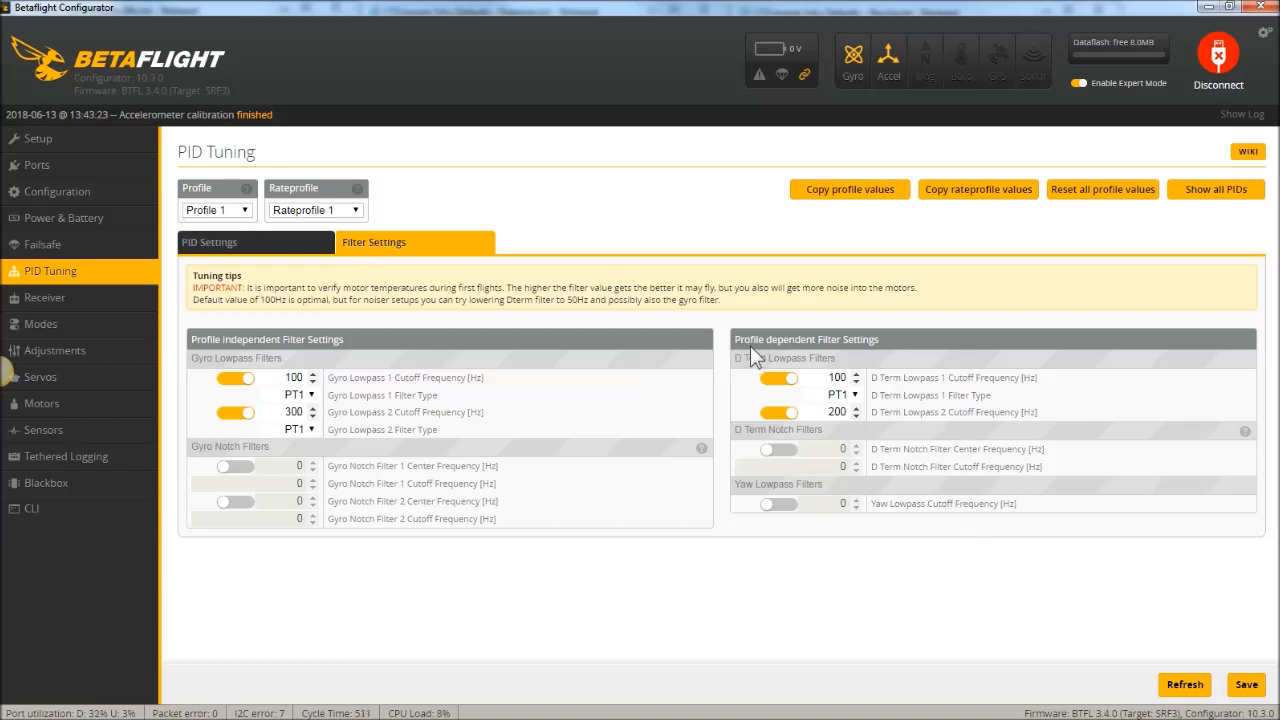
pyautogui.moveTo(850, 322)
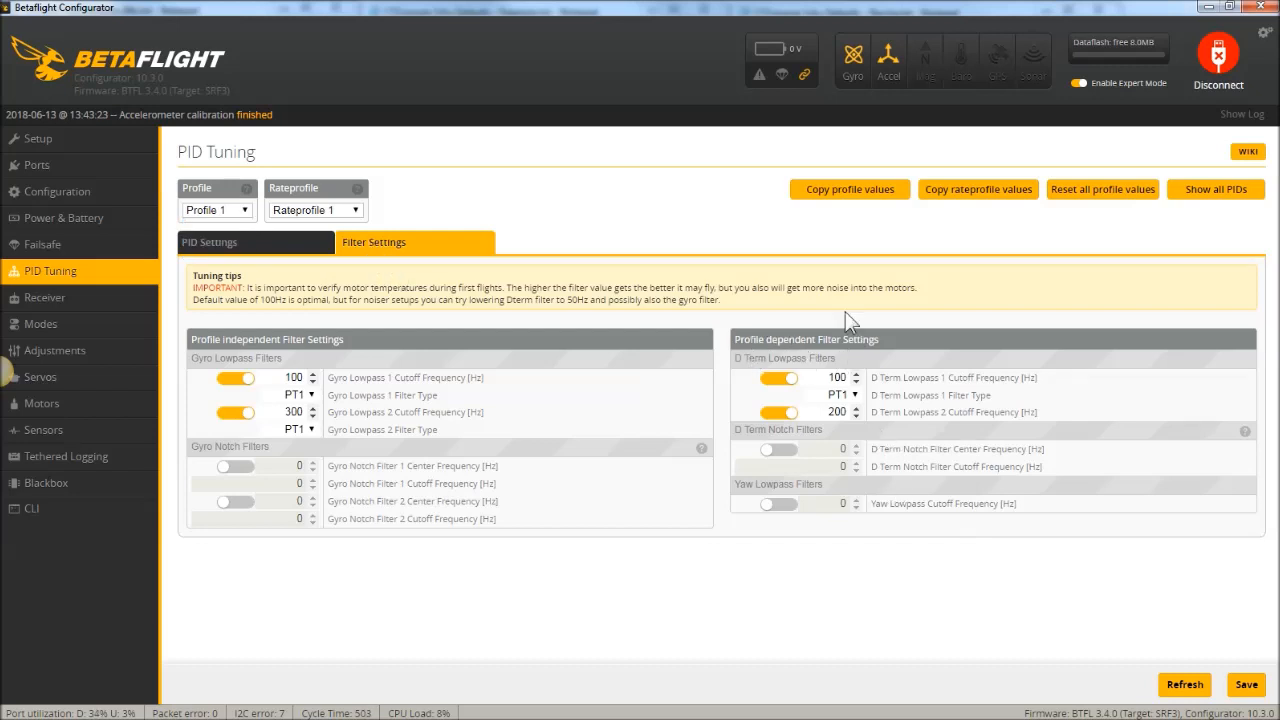
pyautogui.moveTo(290, 336)
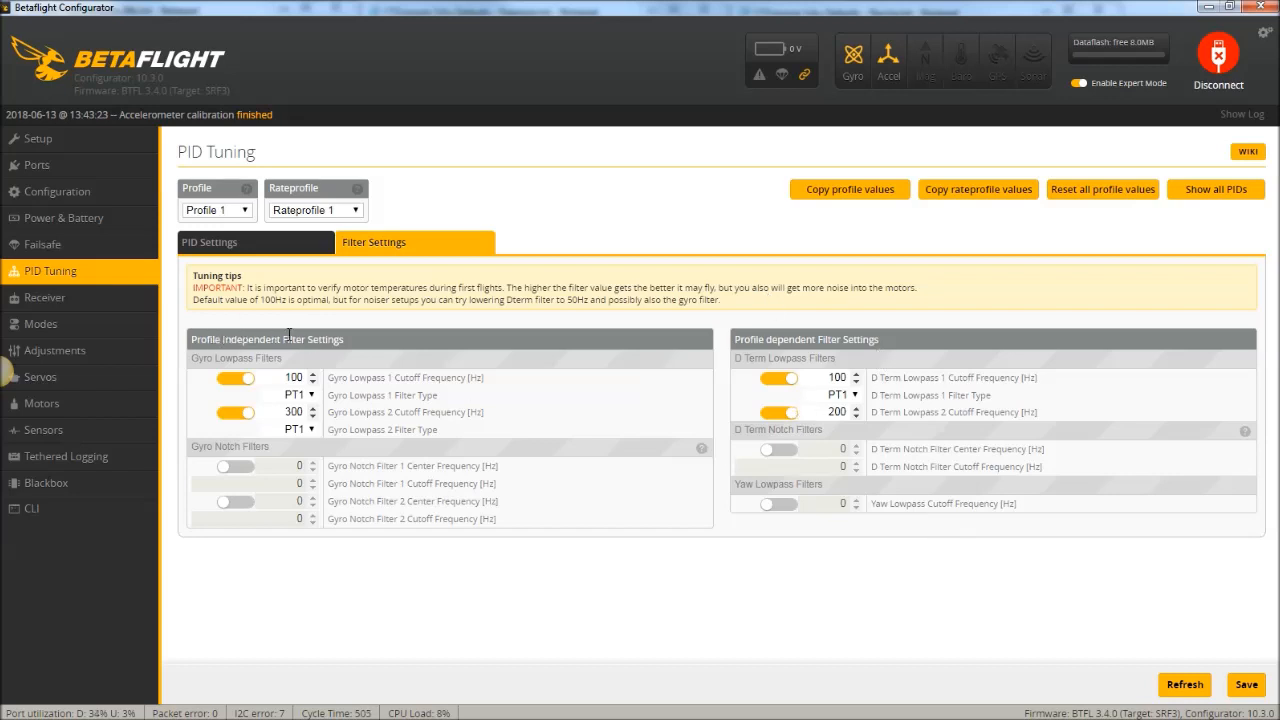
pyautogui.moveTo(364, 510)
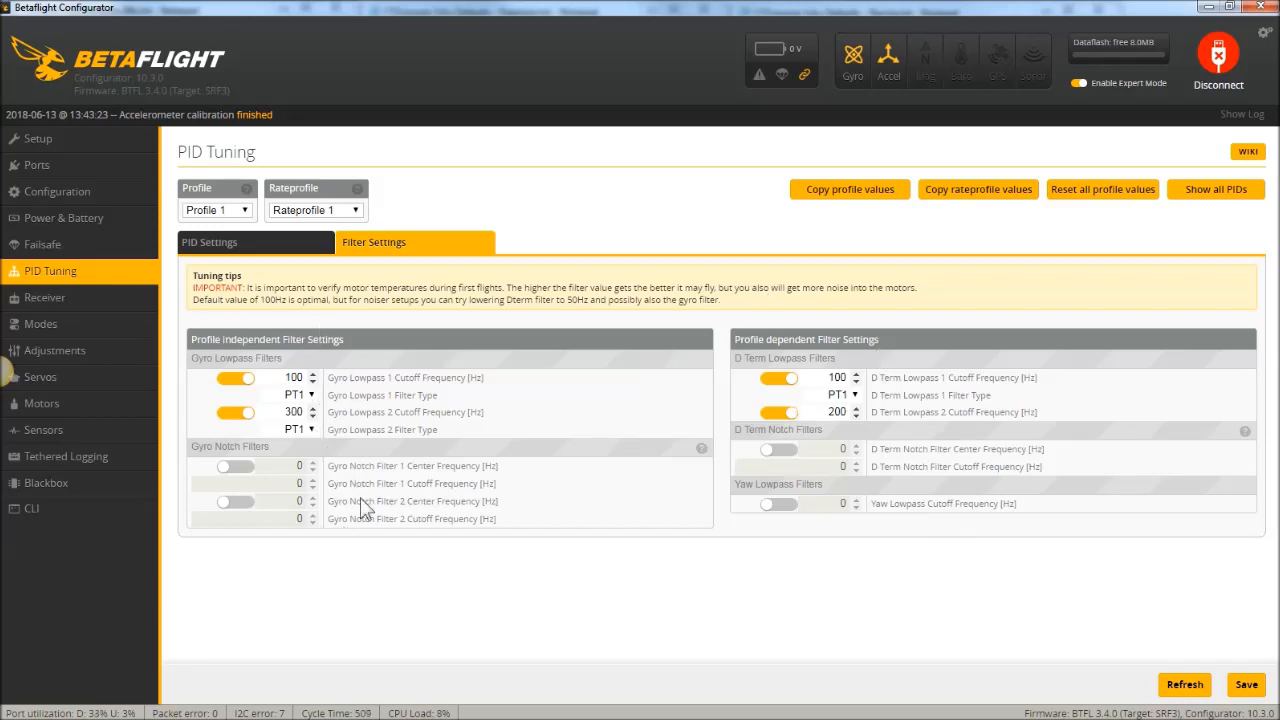
pyautogui.moveTo(416, 430)
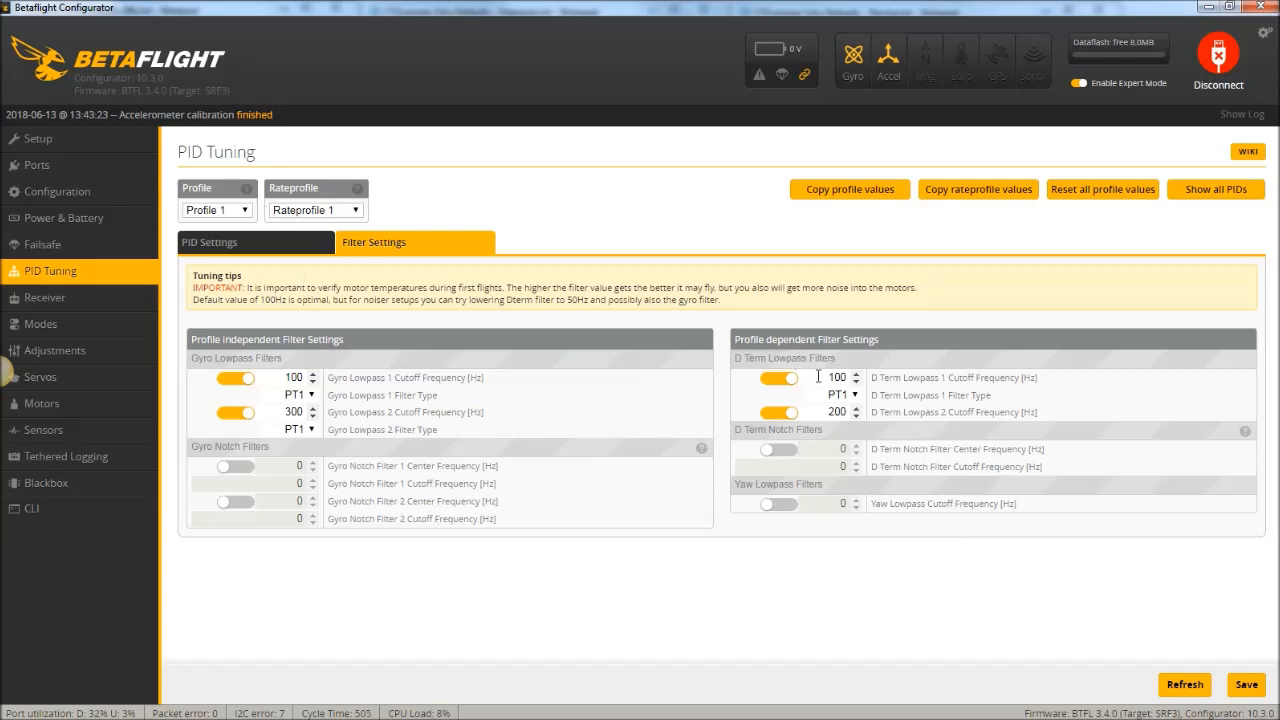
pyautogui.moveTo(730, 378)
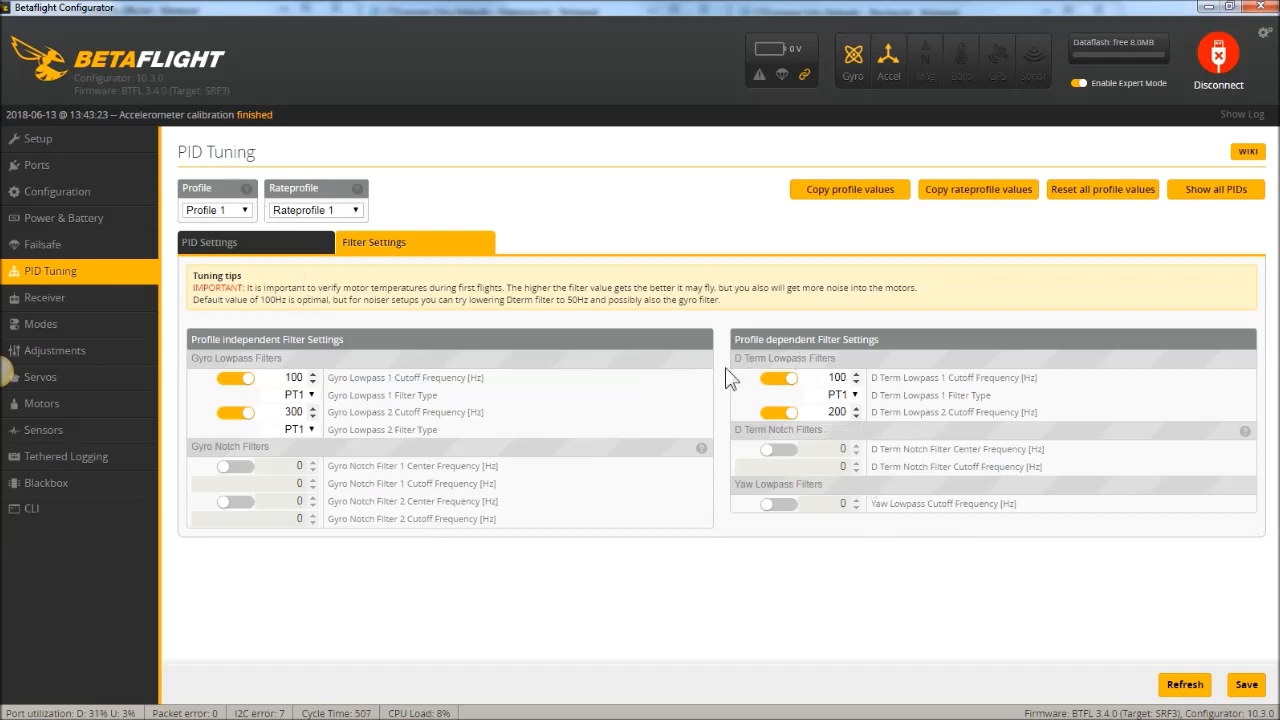
pyautogui.moveTo(584, 358)
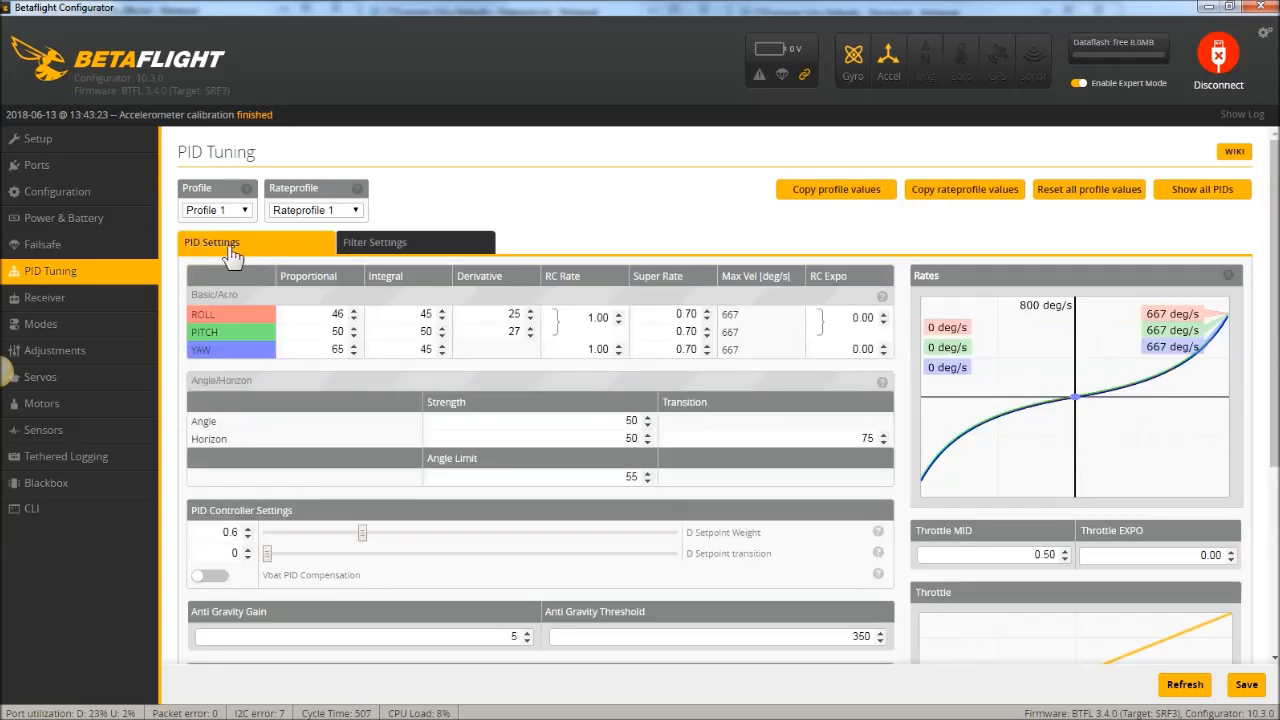
pyautogui.moveTo(704, 690)
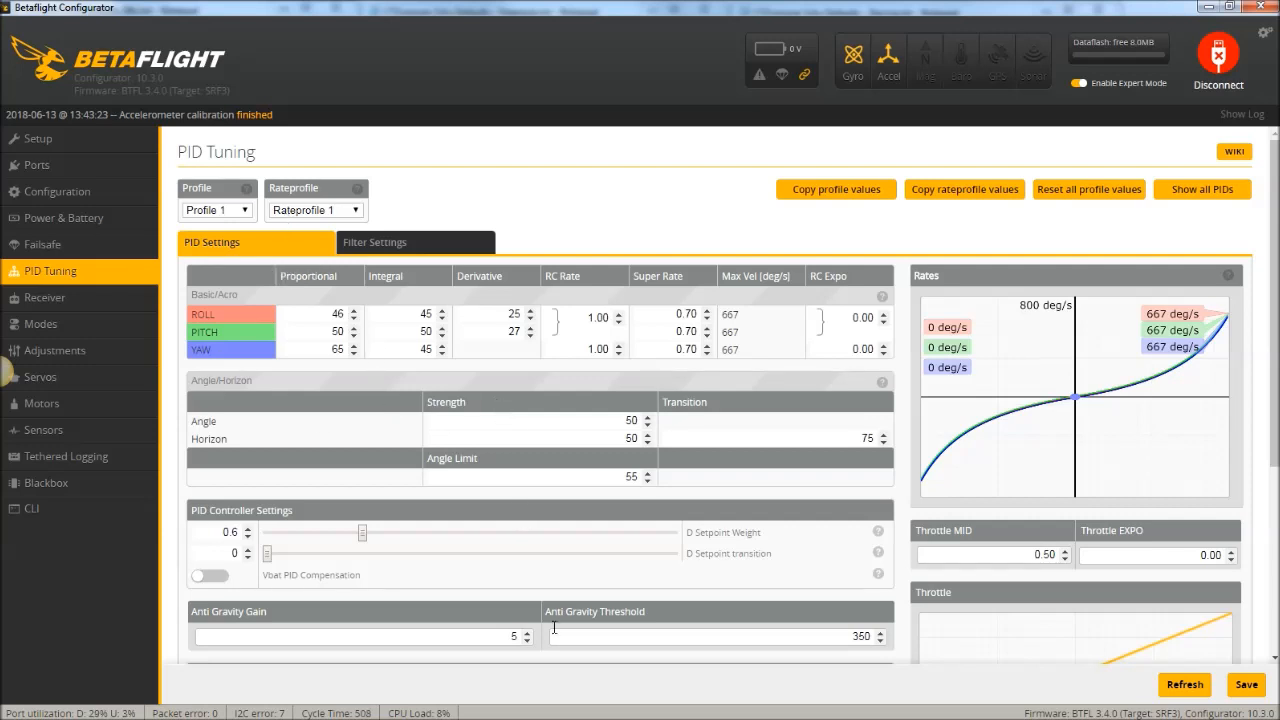
pyautogui.moveTo(852, 524)
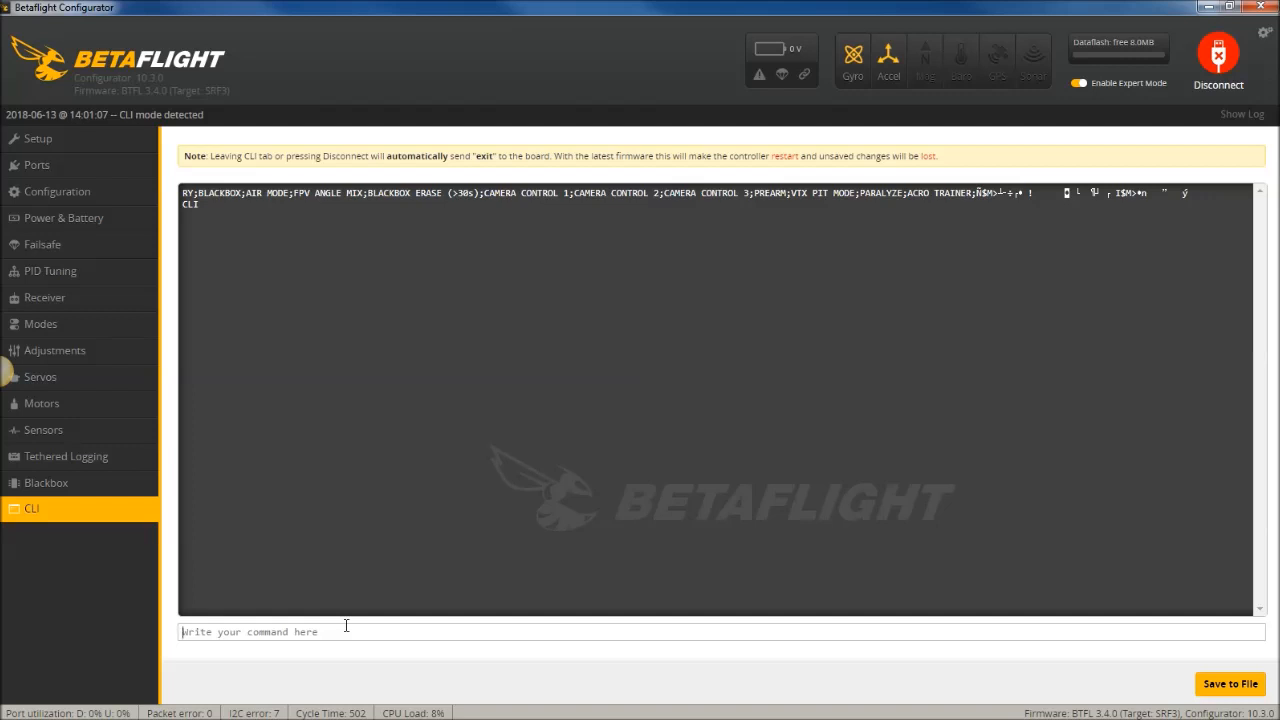
# - Run 'get debug' in the CLI and select the GYRO_SCALED value from the allowed list
pyautogui.write('get debug')
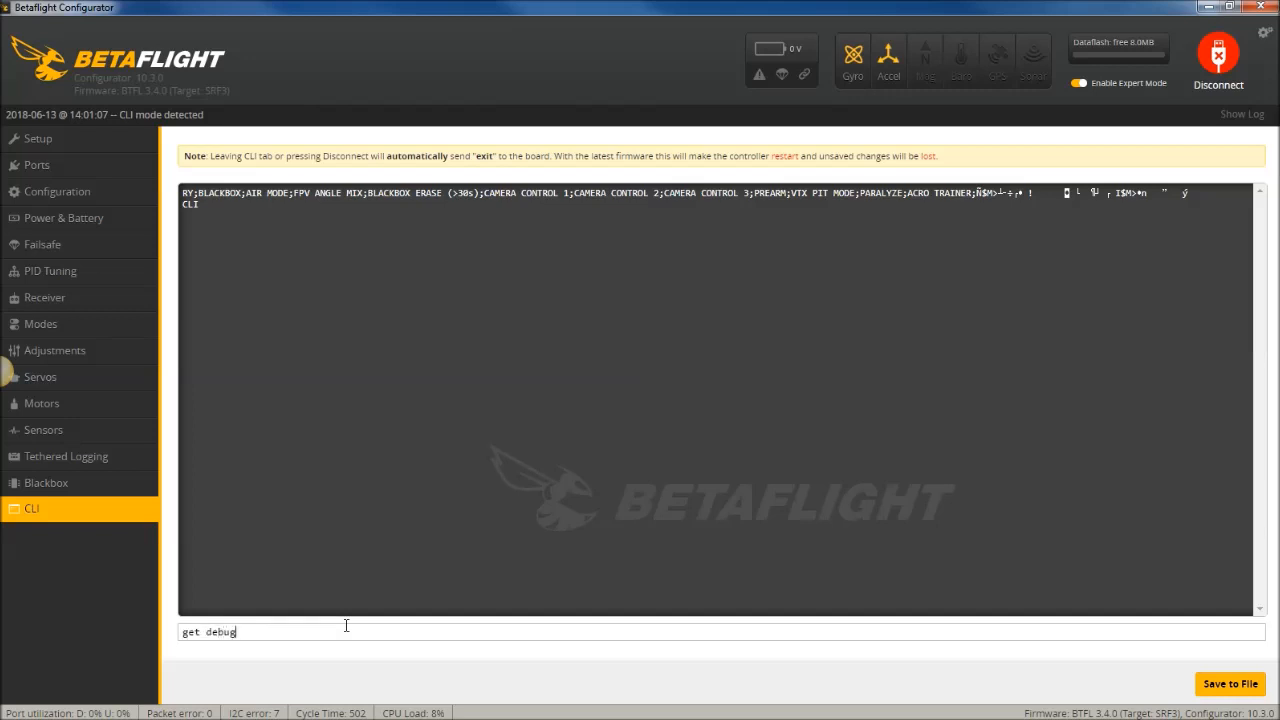
pyautogui.press('Return')
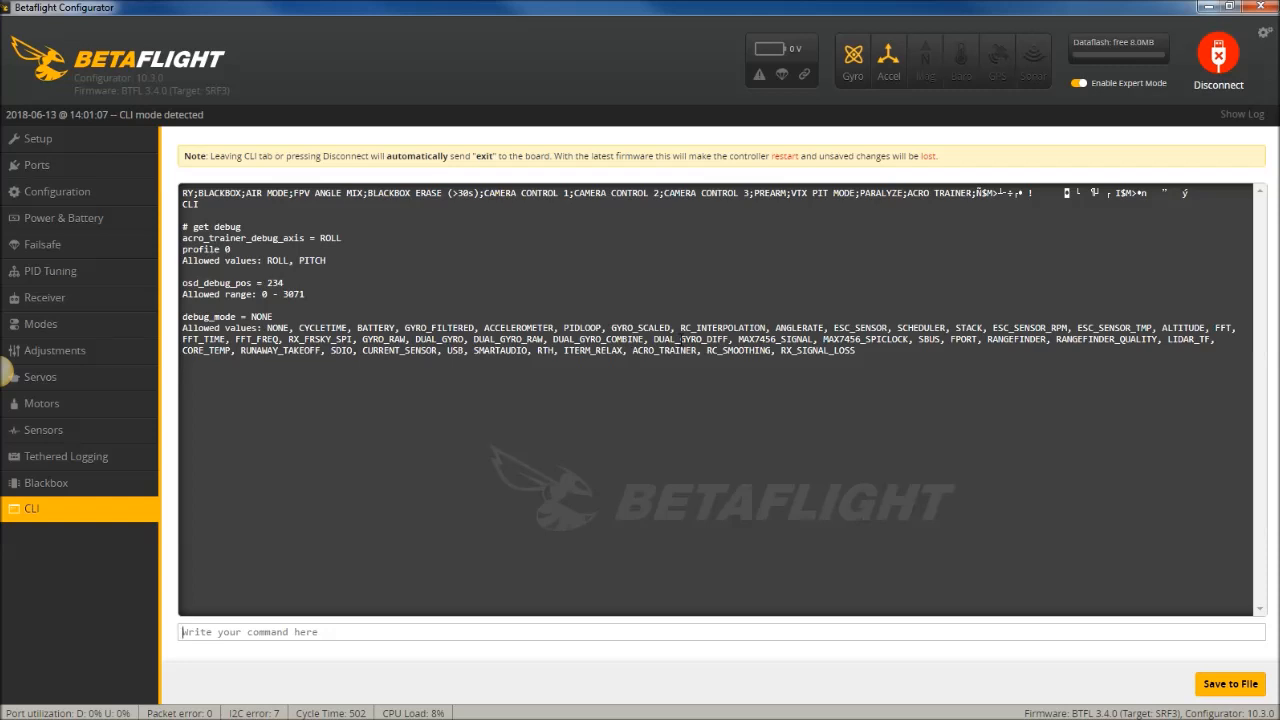
pyautogui.doubleClick(640, 328)
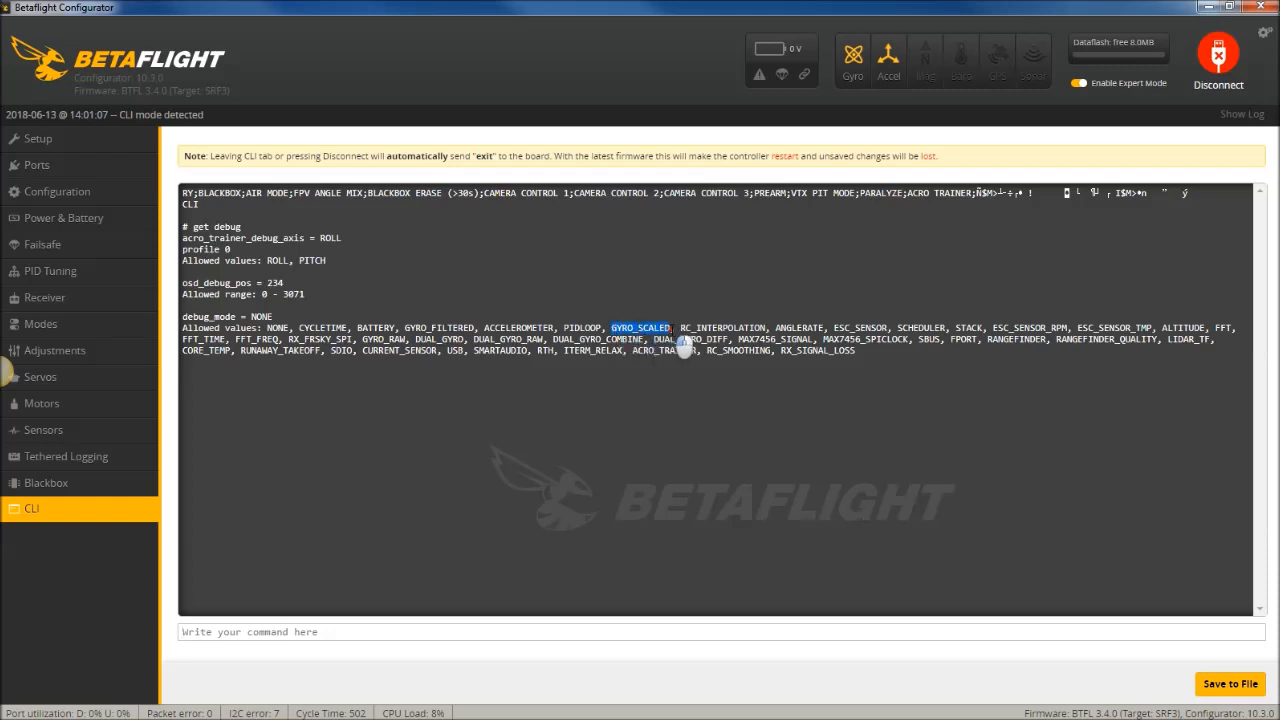
pyautogui.moveTo(670, 348)
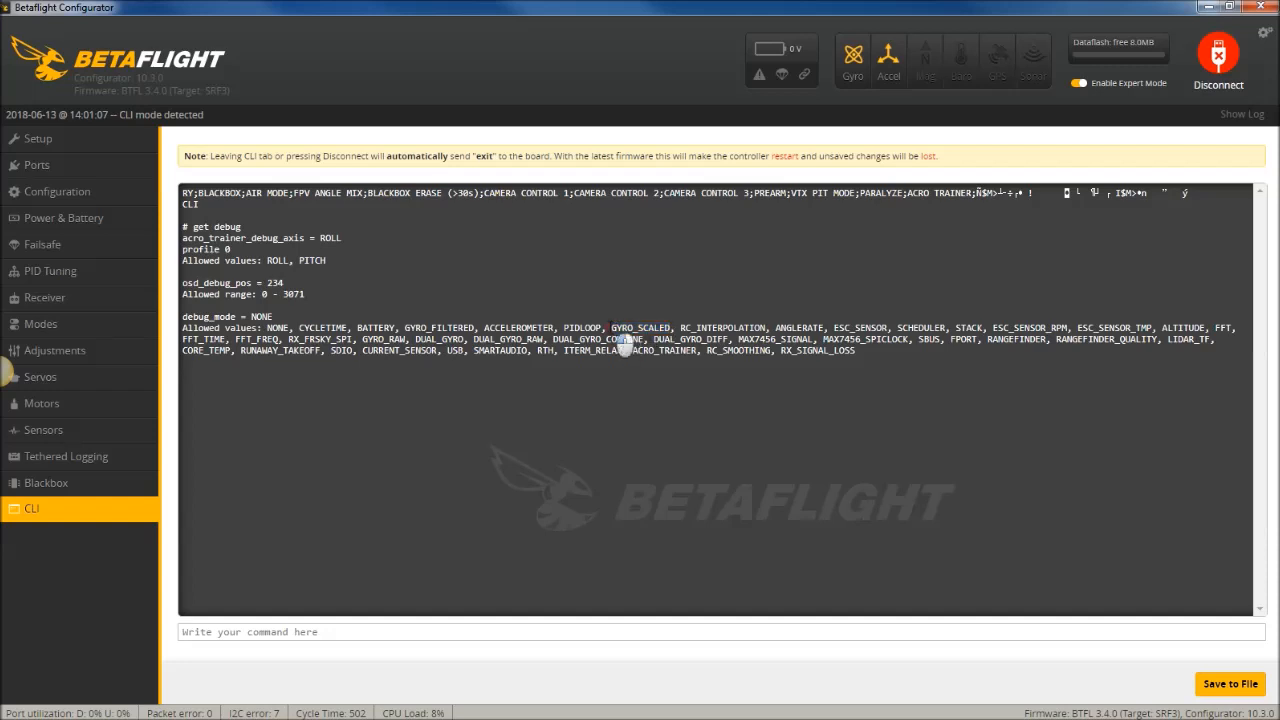
pyautogui.doubleClick(640, 328)
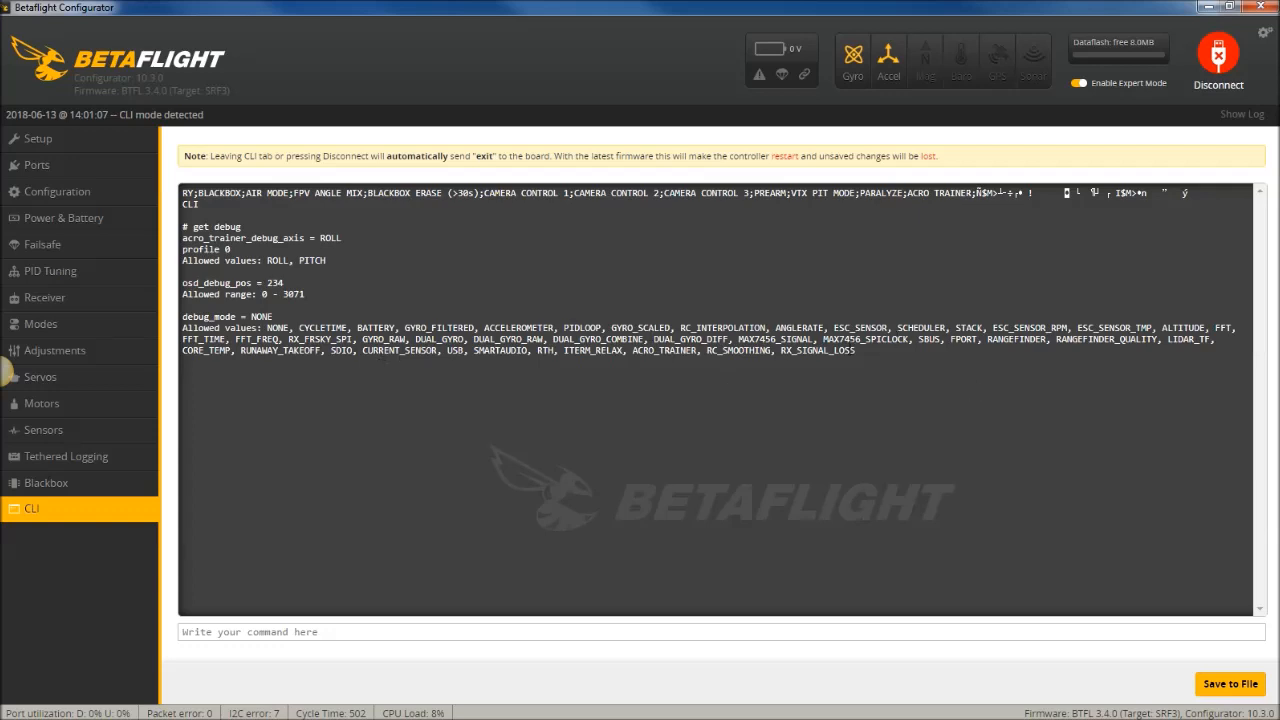
pyautogui.moveTo(840, 312)
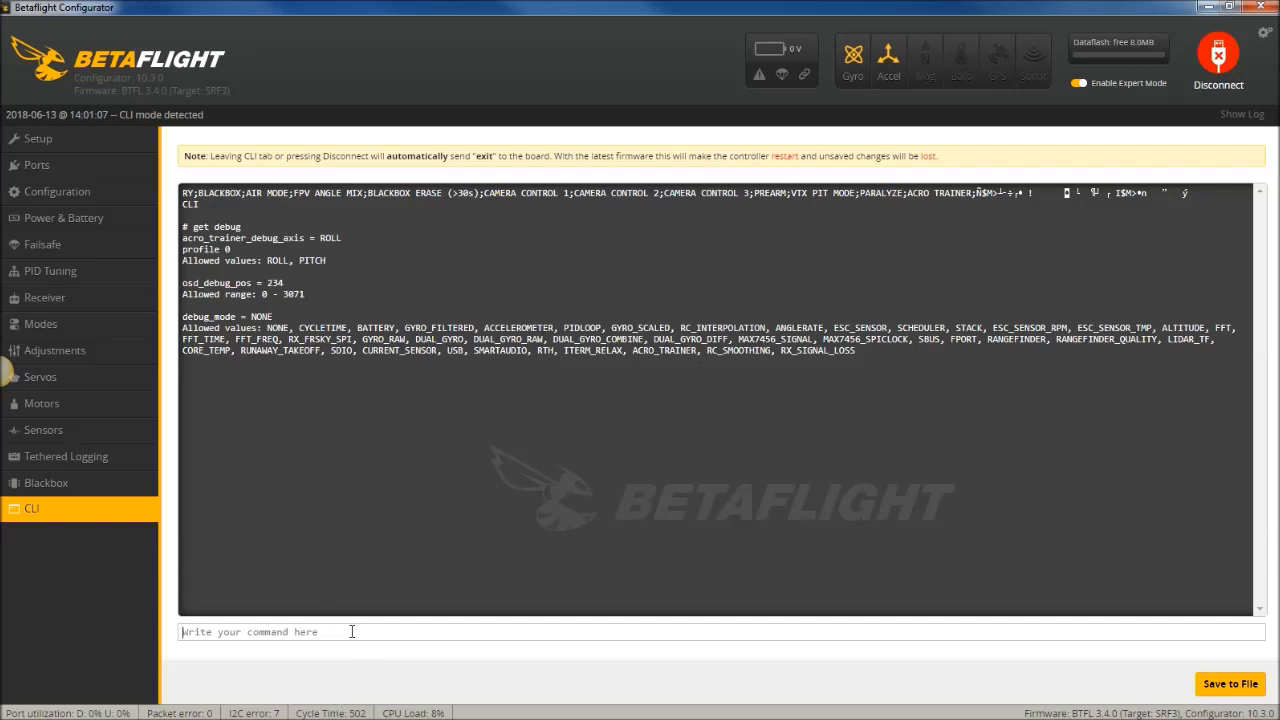
# - Enter 'set debug_mode=gyro_scaled' and 'save' in the CLI
pyautogui.write('set debug')
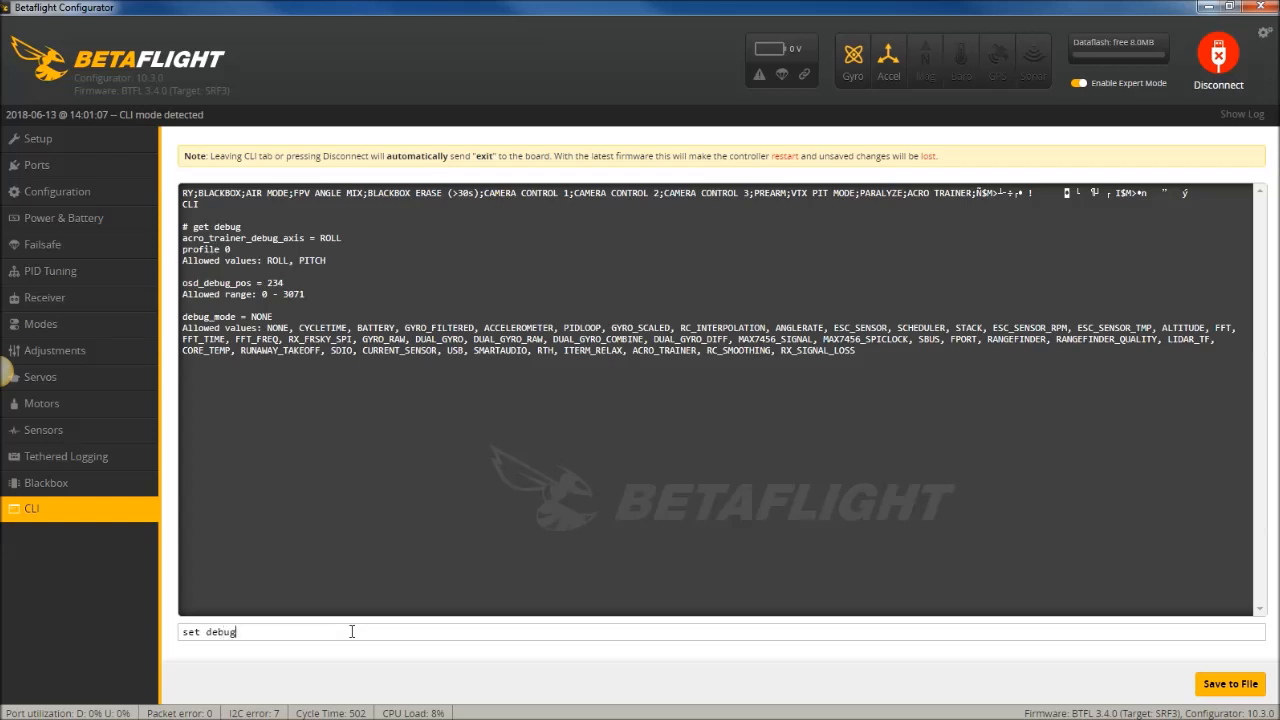
pyautogui.write('_mode')
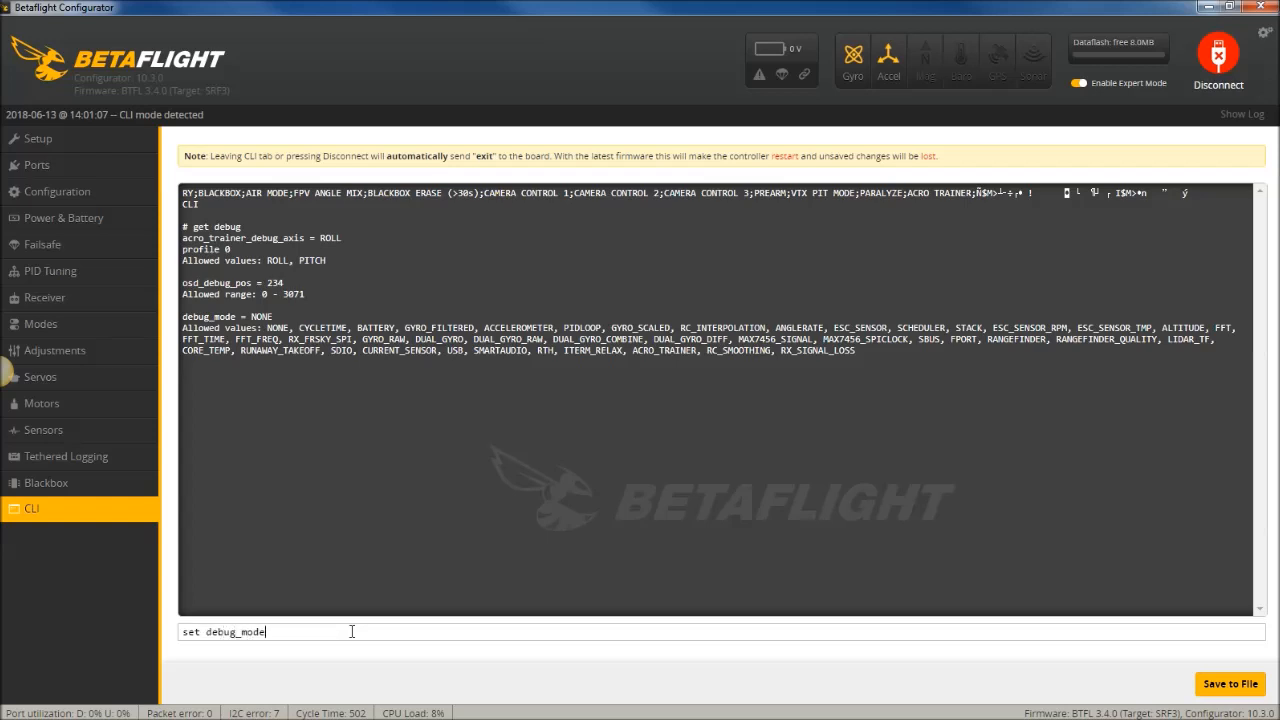
pyautogui.write('=gyro')
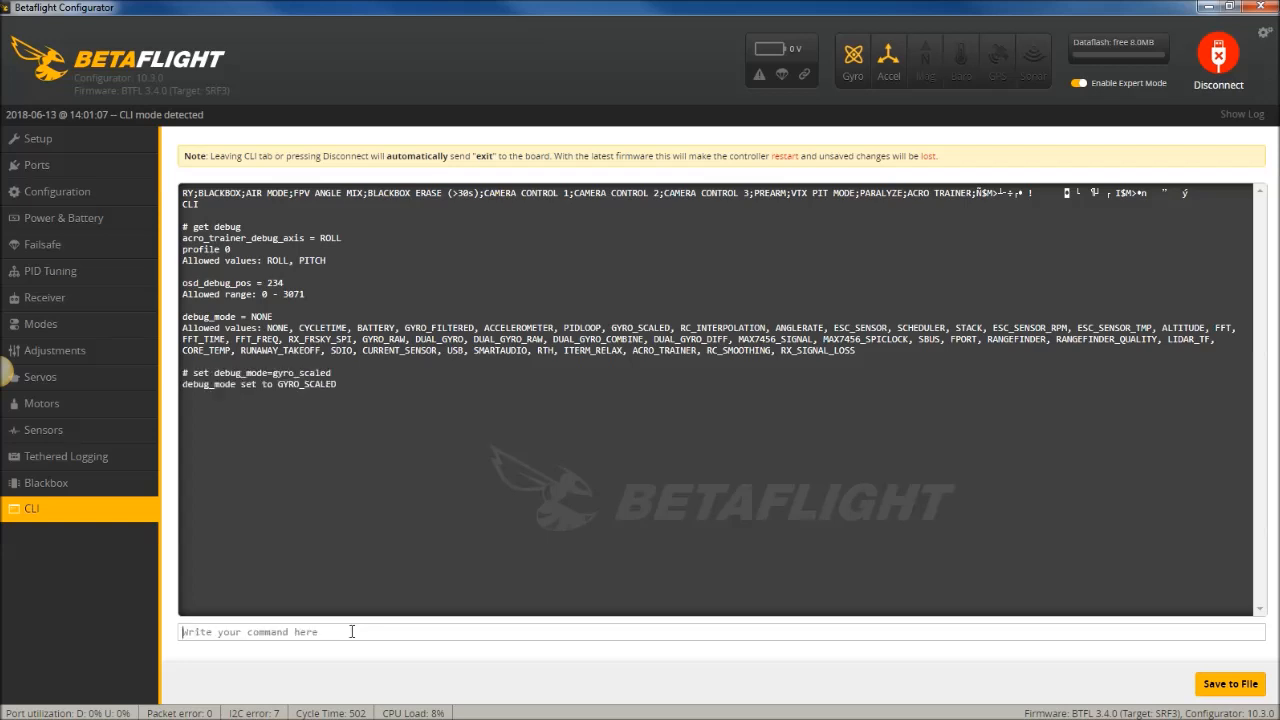
pyautogui.write('save')
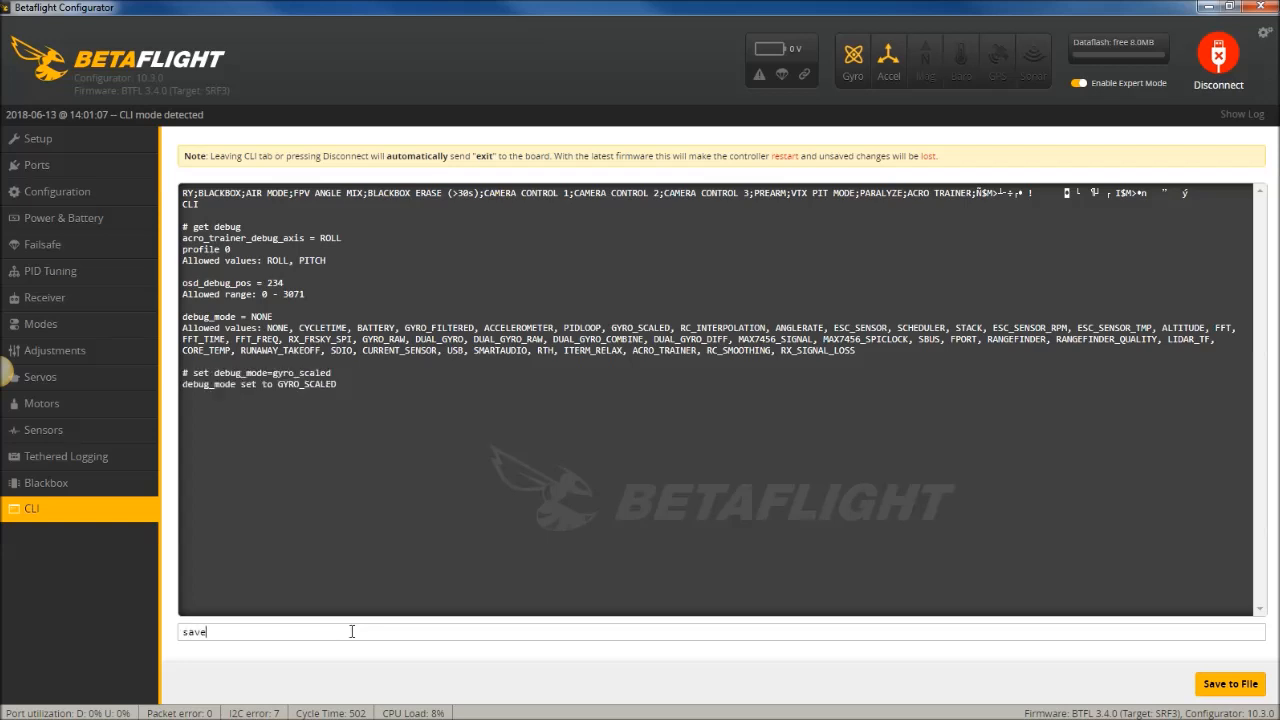
pyautogui.moveTo(558, 318)
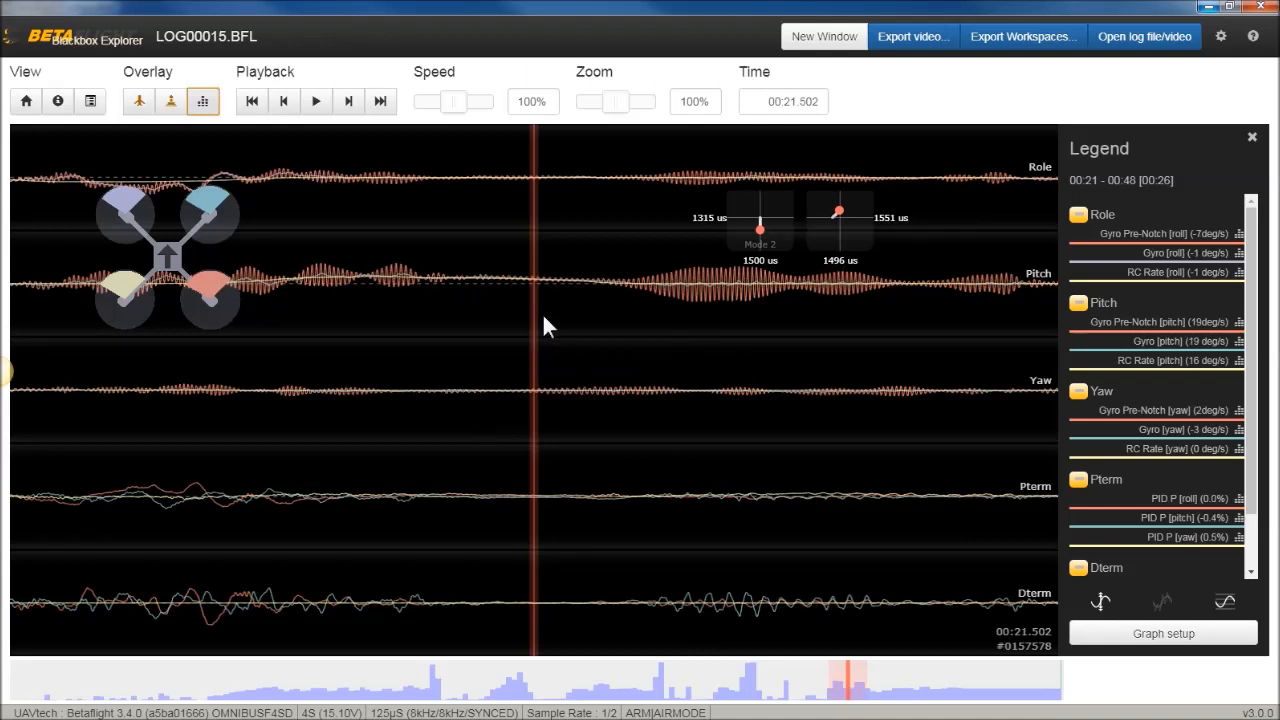
pyautogui.moveTo(1156, 316)
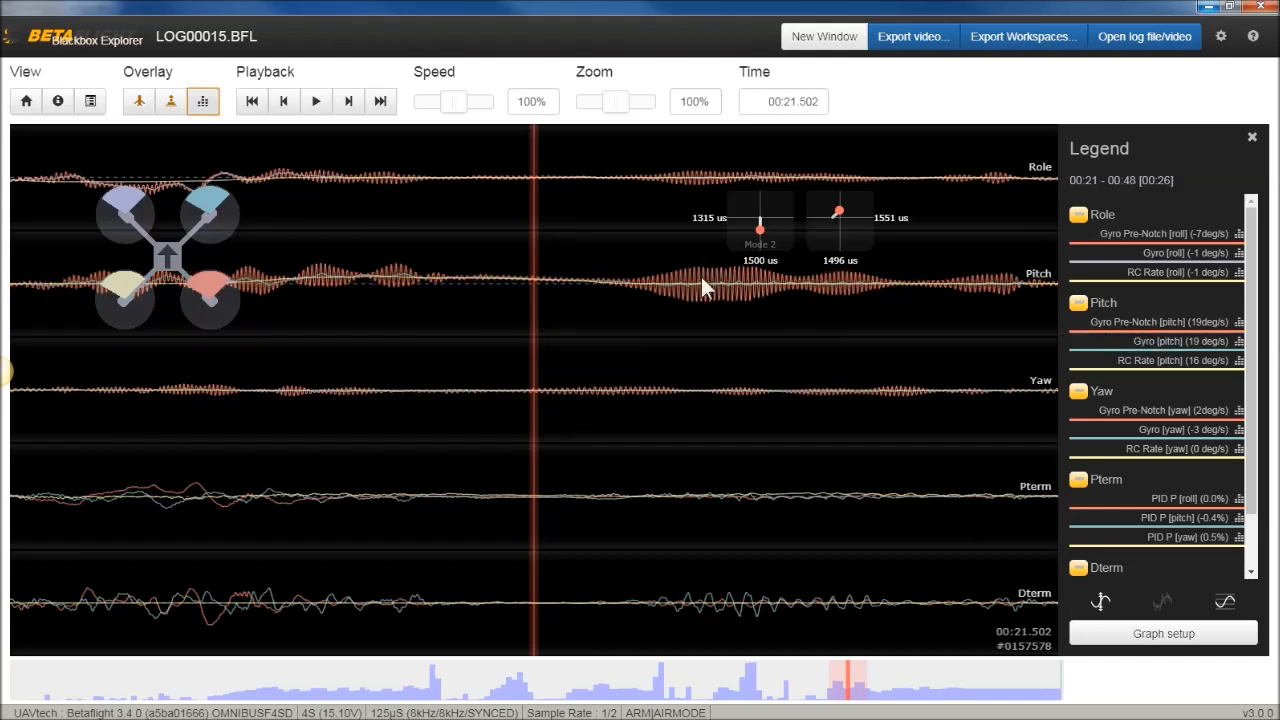
pyautogui.moveTo(684, 296)
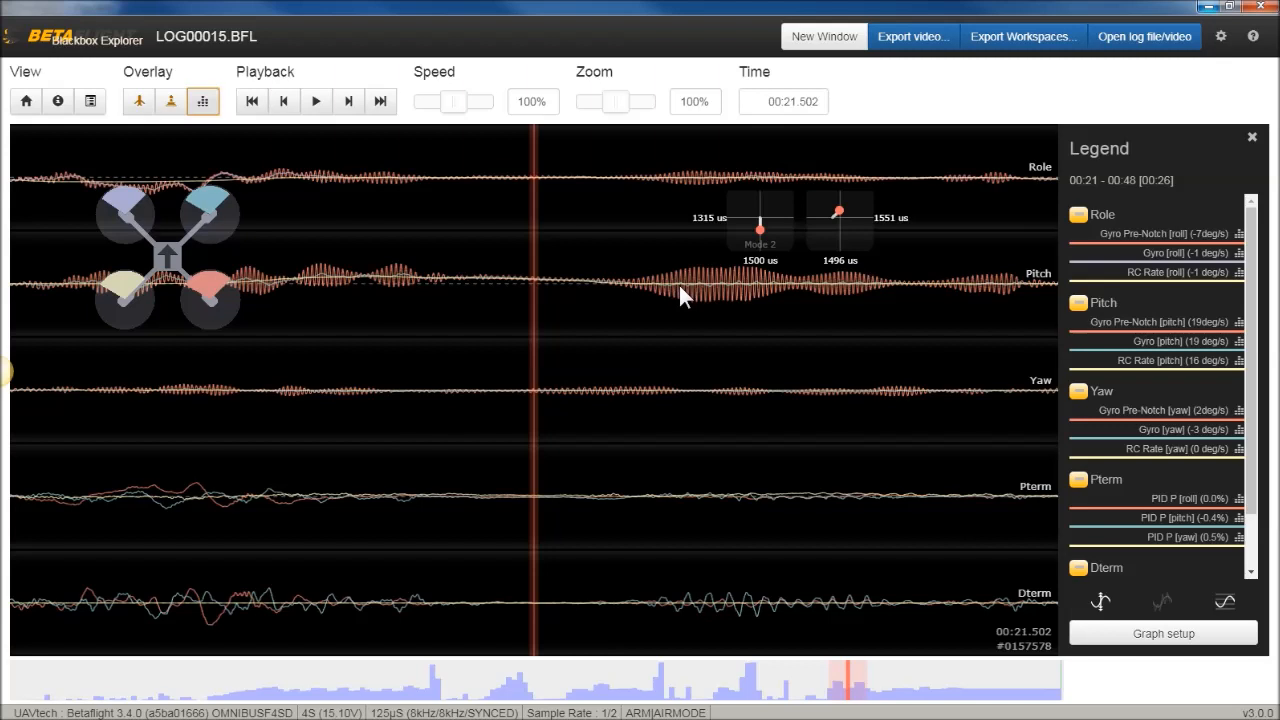
pyautogui.moveTo(724, 296)
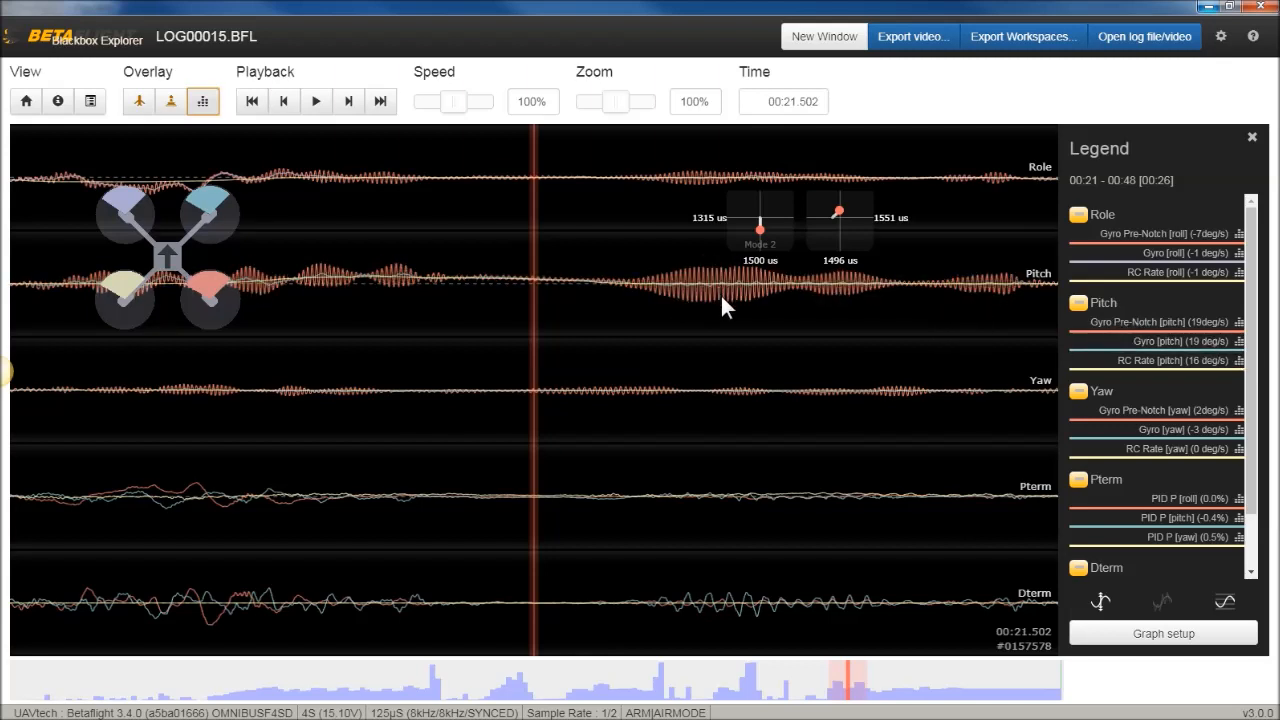
pyautogui.moveTo(1050, 360)
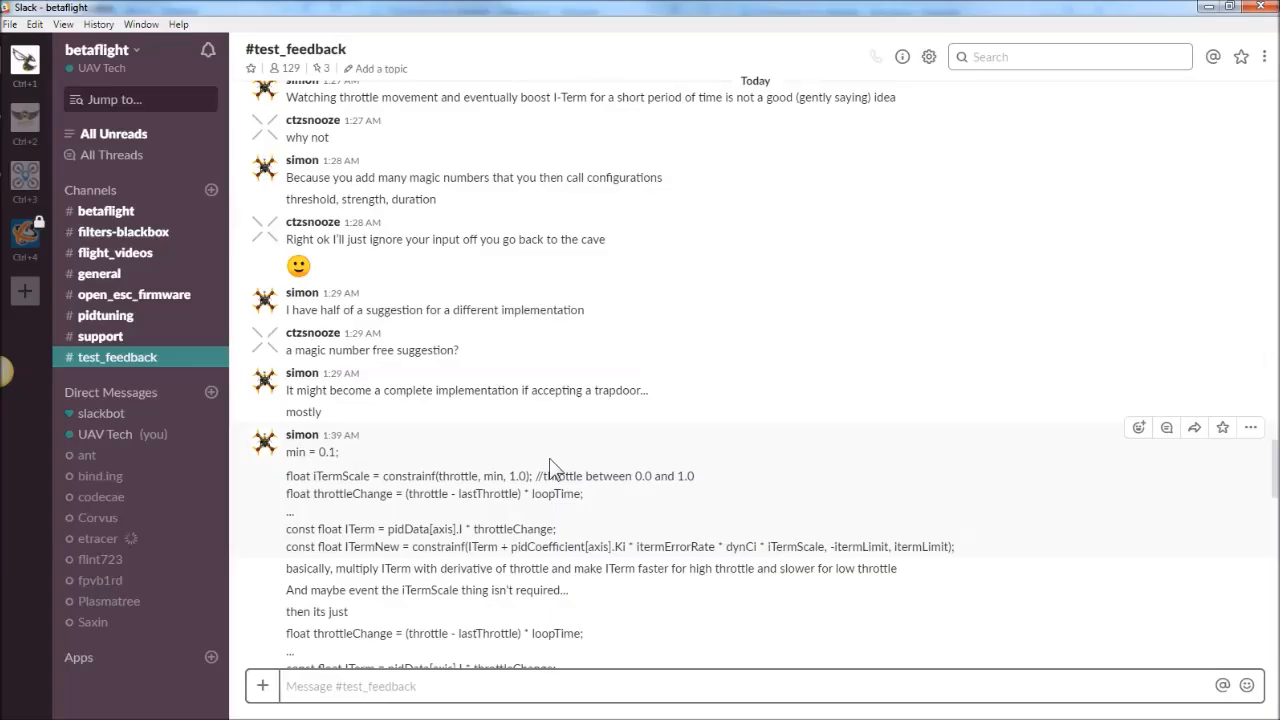
# - Scroll through Slack's #test_feedback channel after reviewing the log traces
pyautogui.scroll(-3)
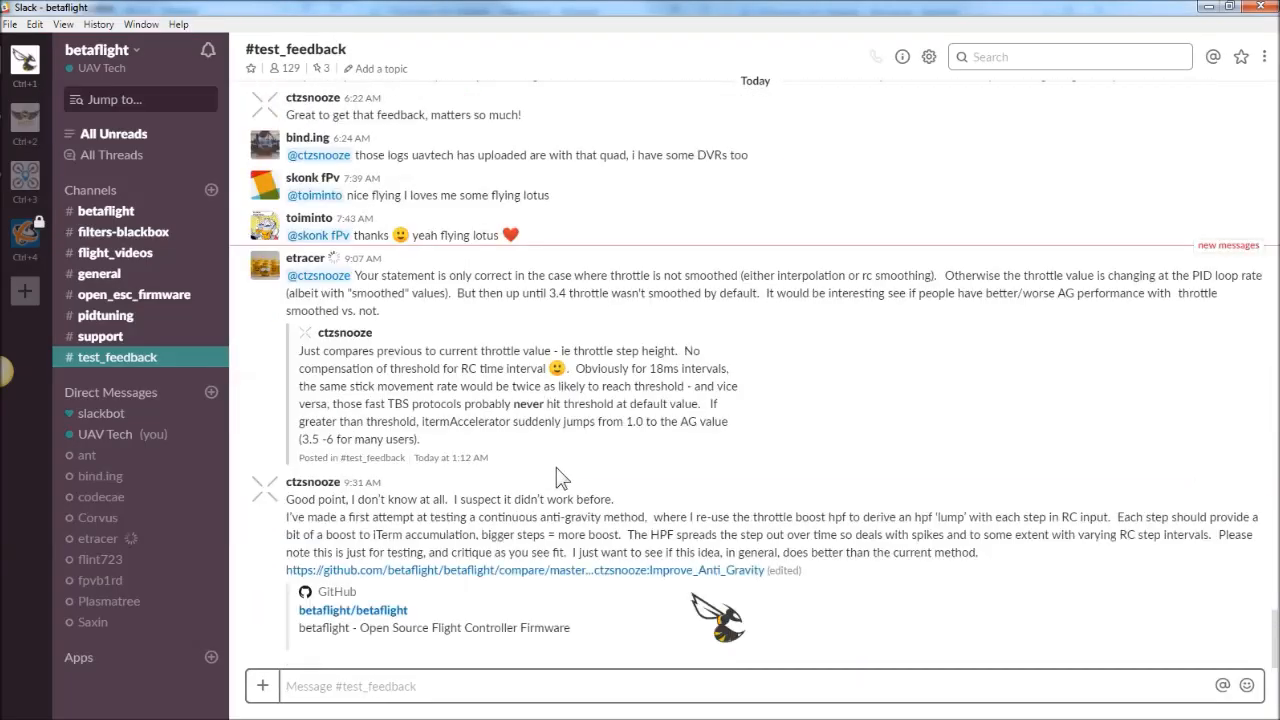
pyautogui.moveTo(558, 476)
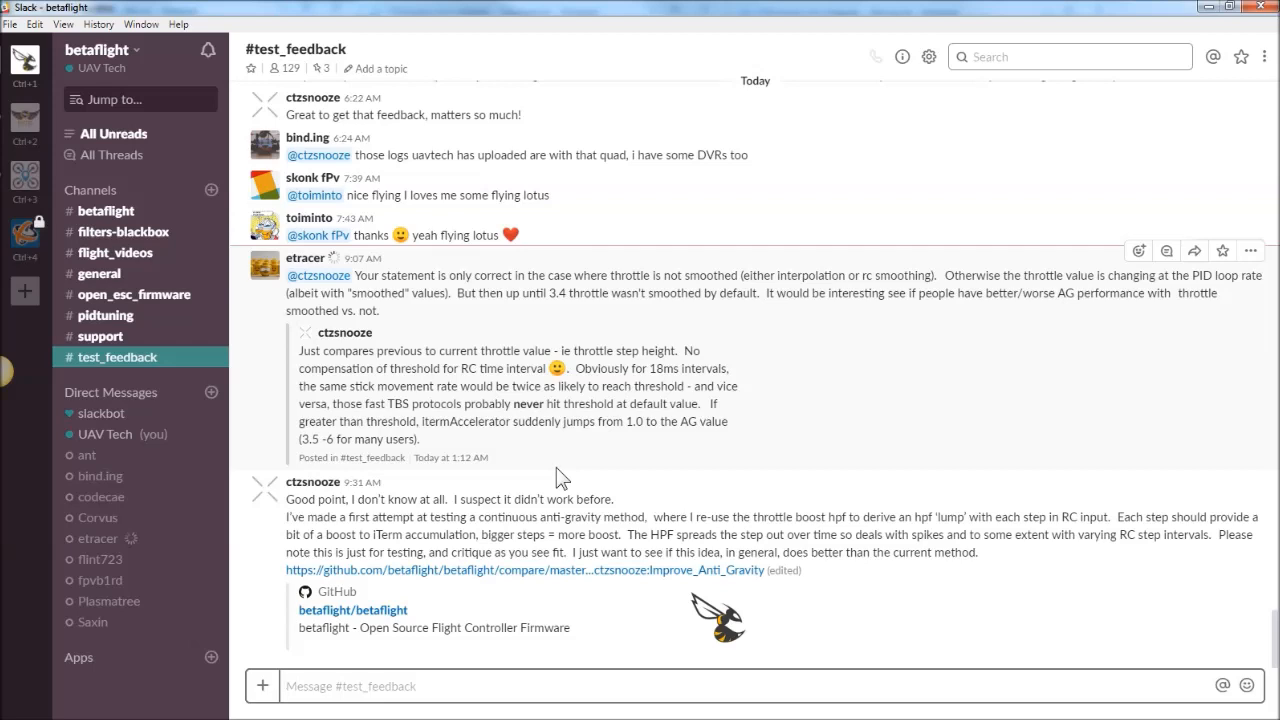